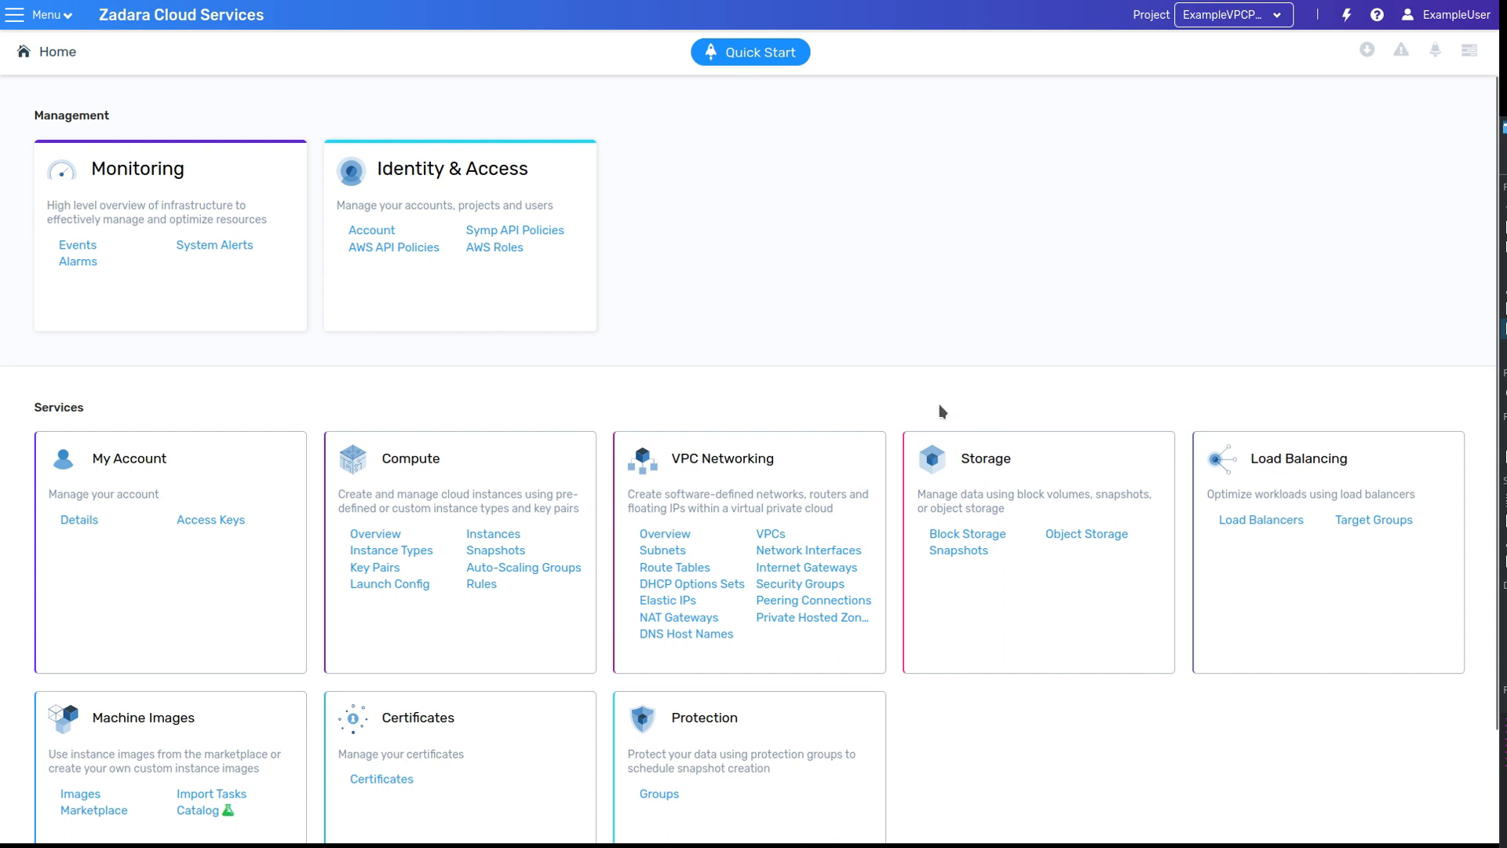
mouse_move(1286, 11)
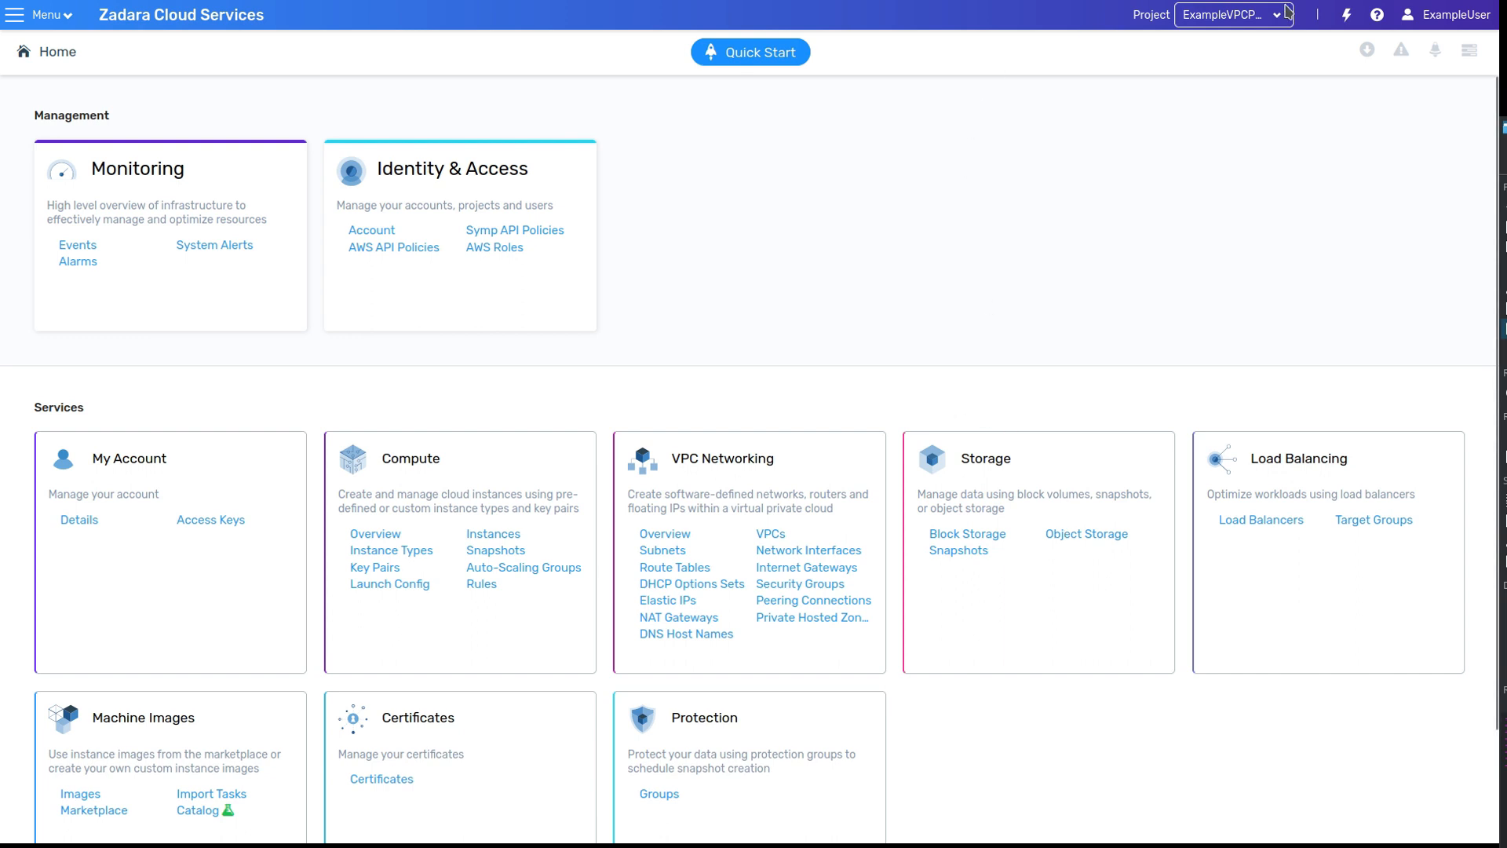
mouse_move(664, 234)
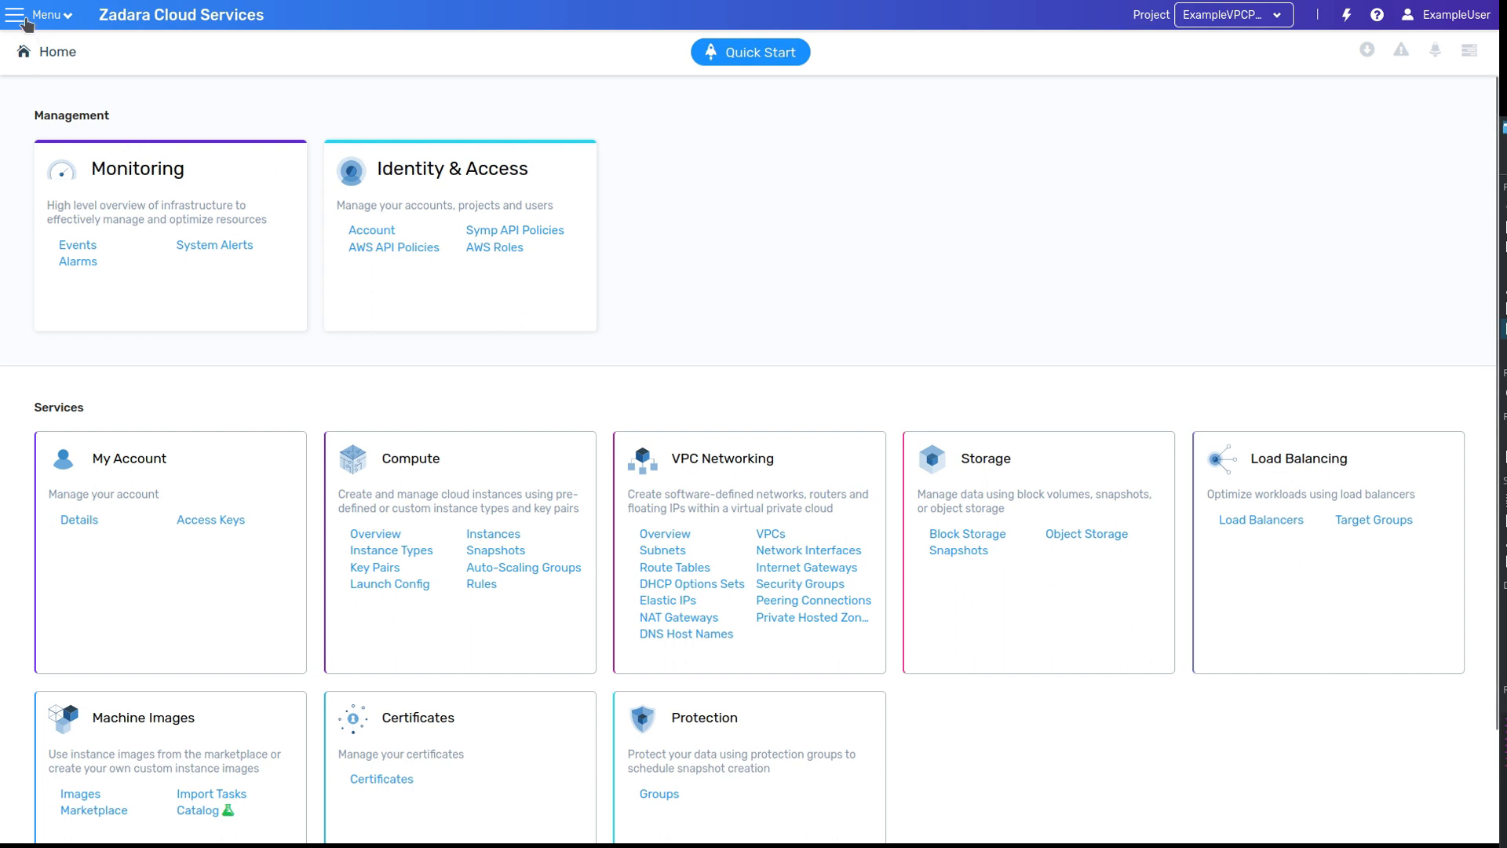
Step: Browse the navigation and quick-actions menus, then go to the Compute Instances list with four instances
left_click(46, 14)
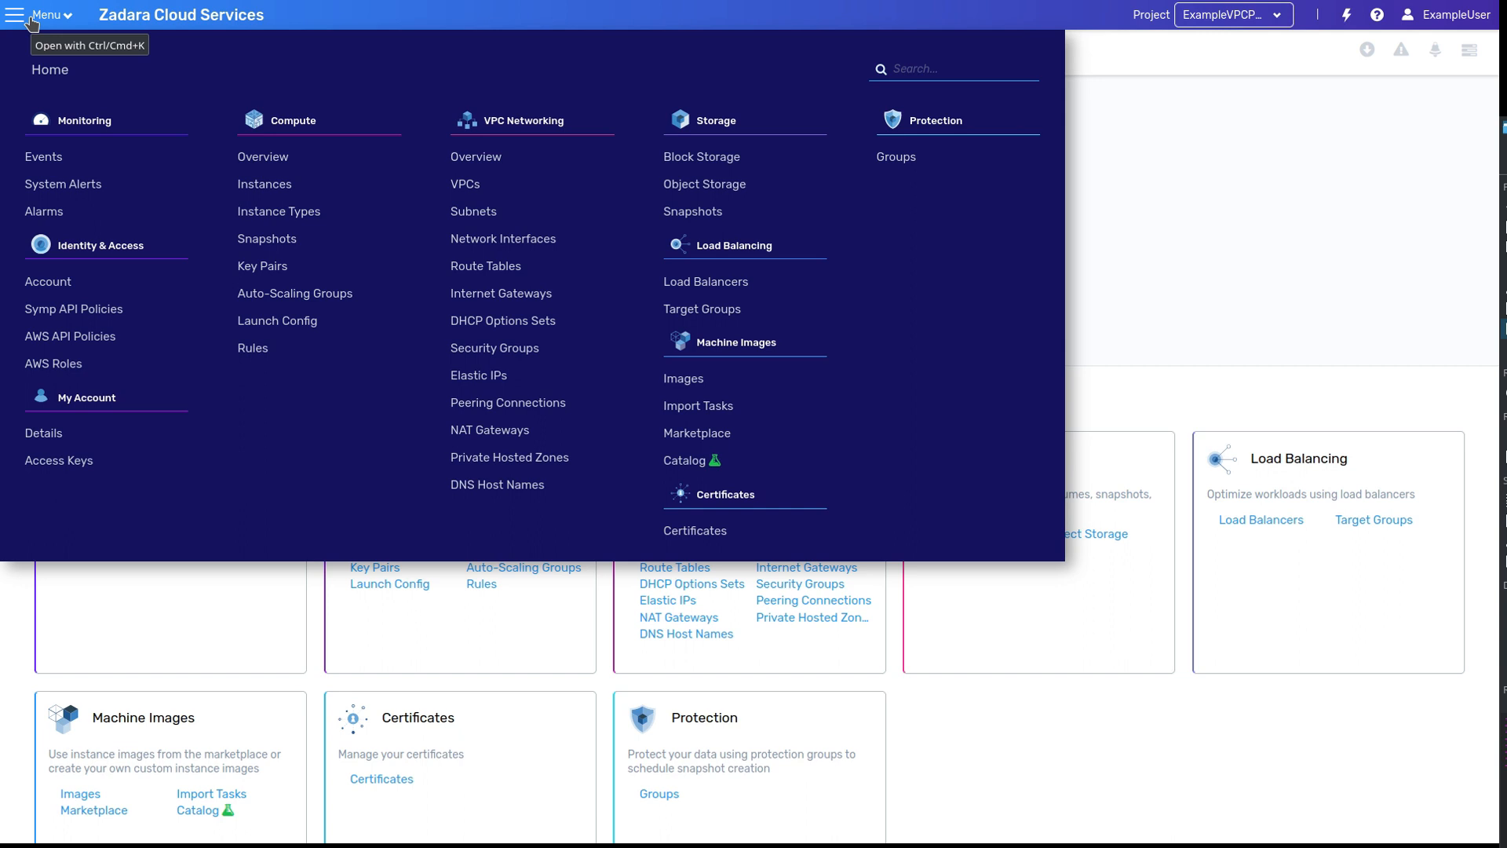
mouse_move(1173, 249)
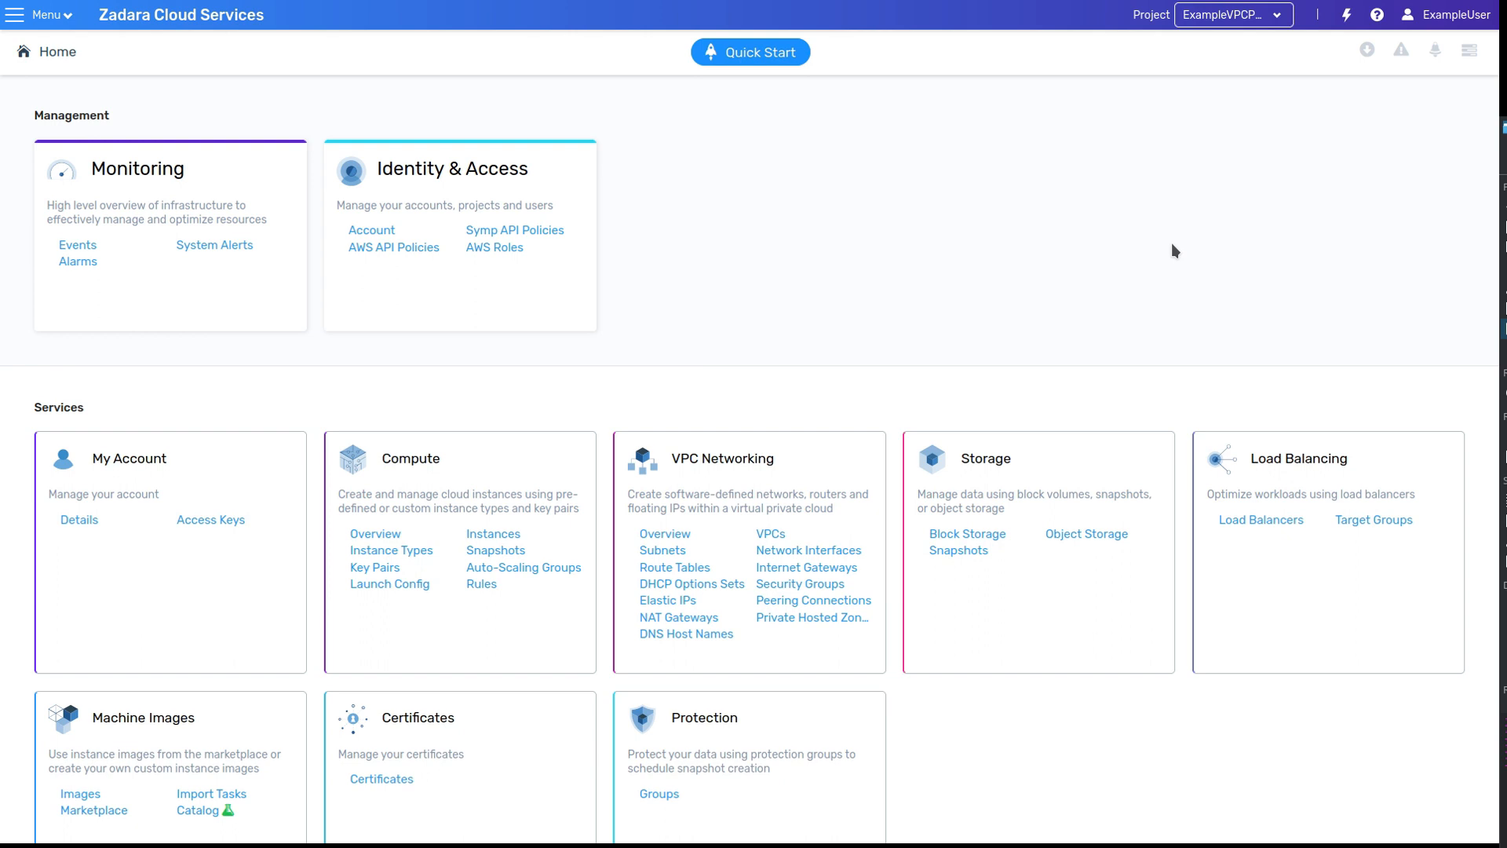
left_click(1347, 14)
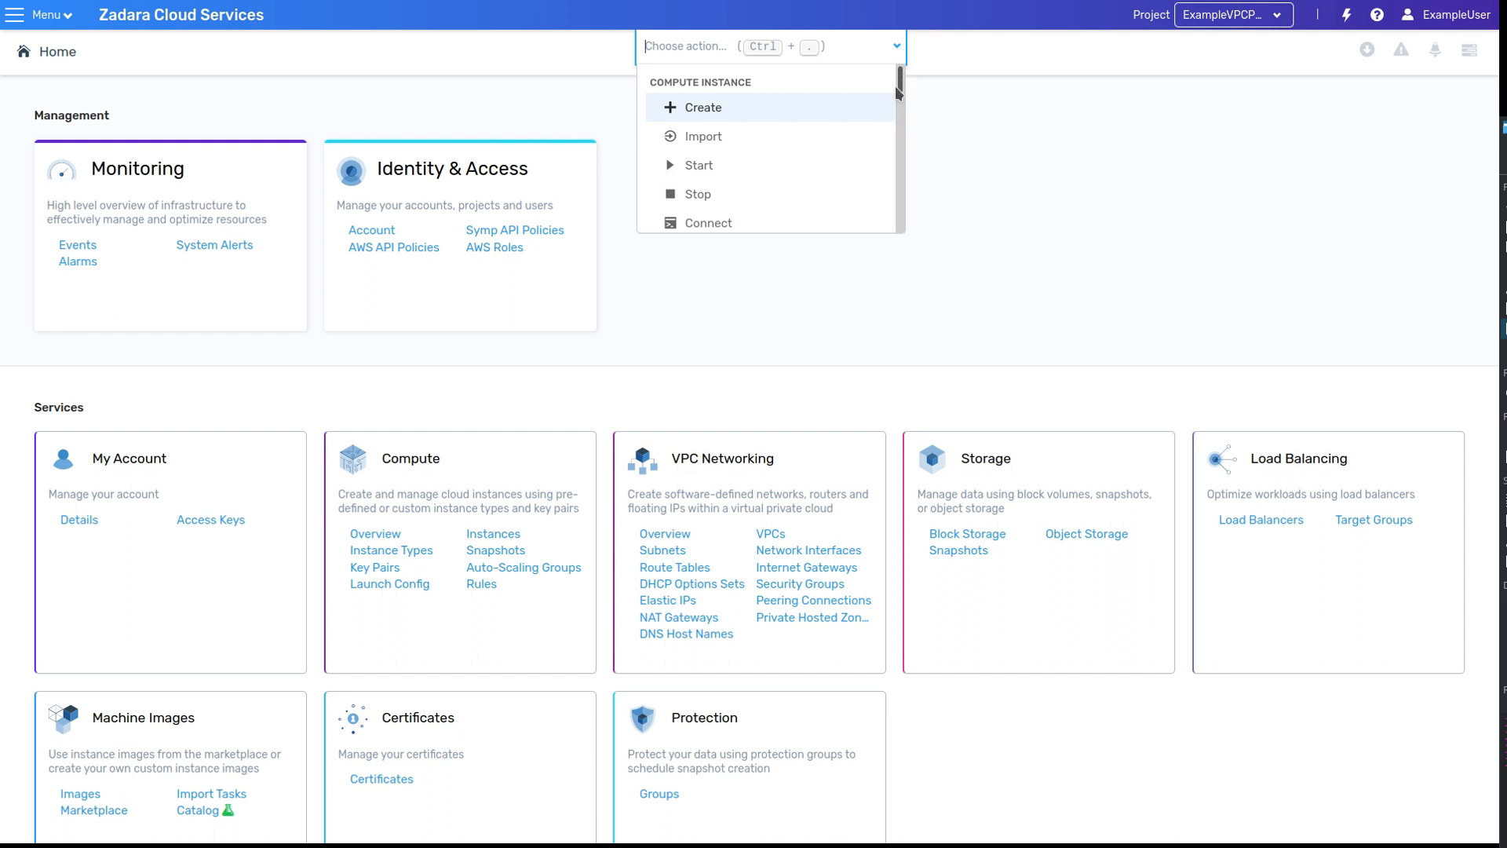
scroll("down", 3)
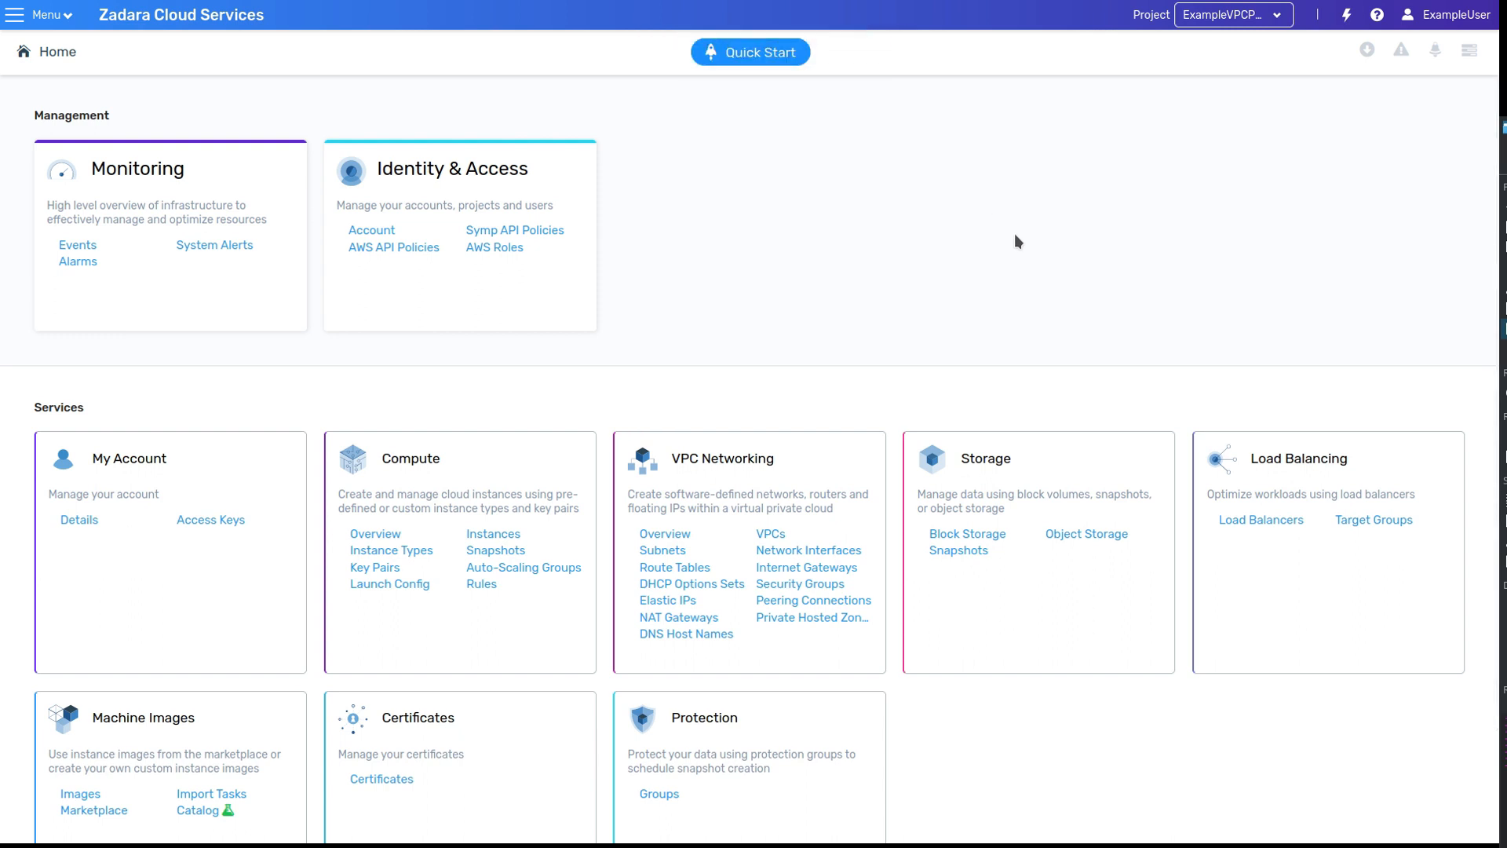
mouse_move(497, 528)
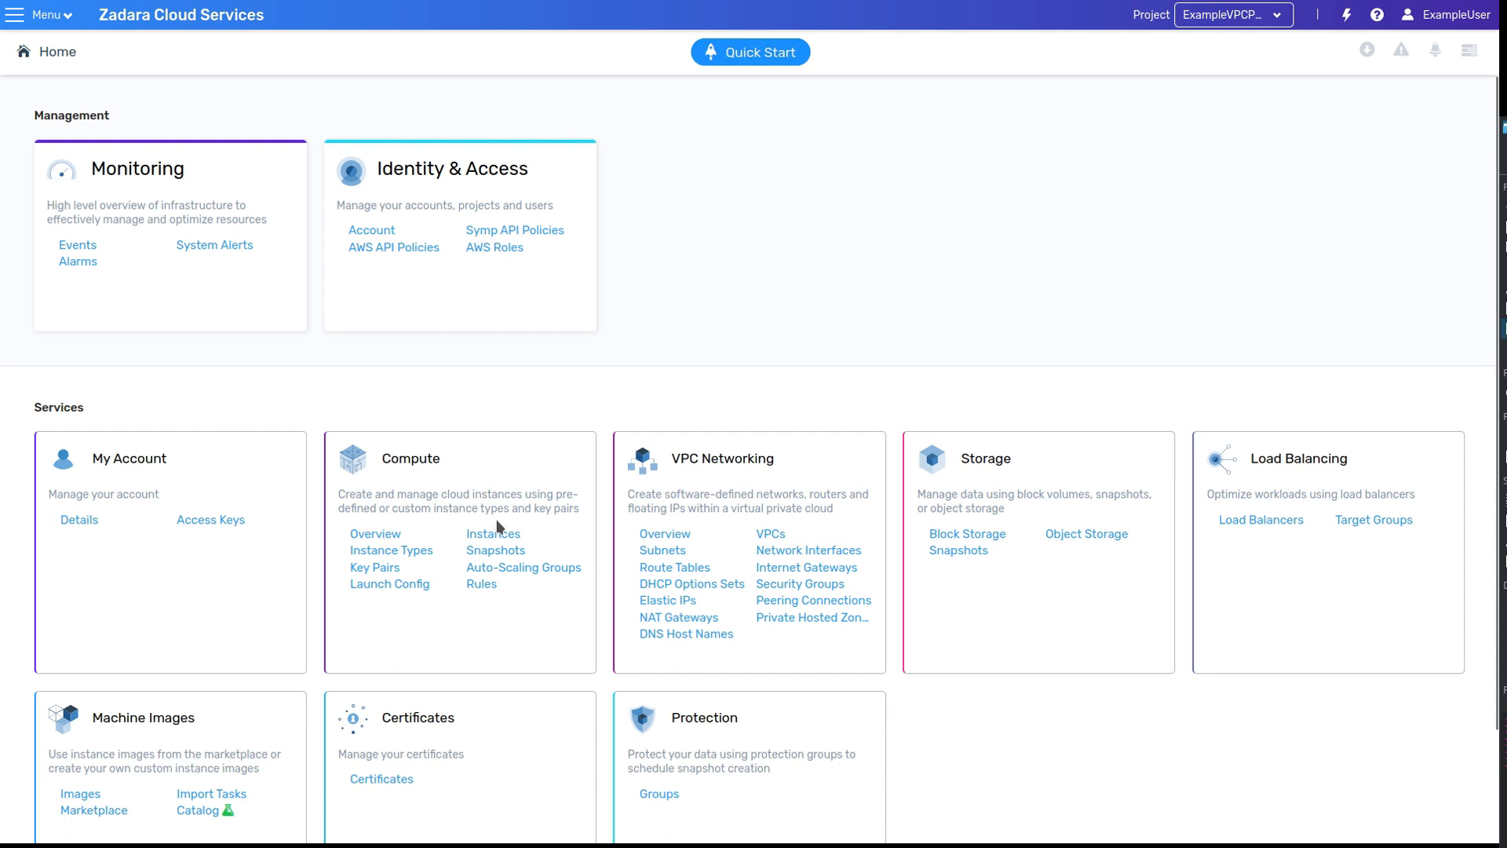
left_click(493, 534)
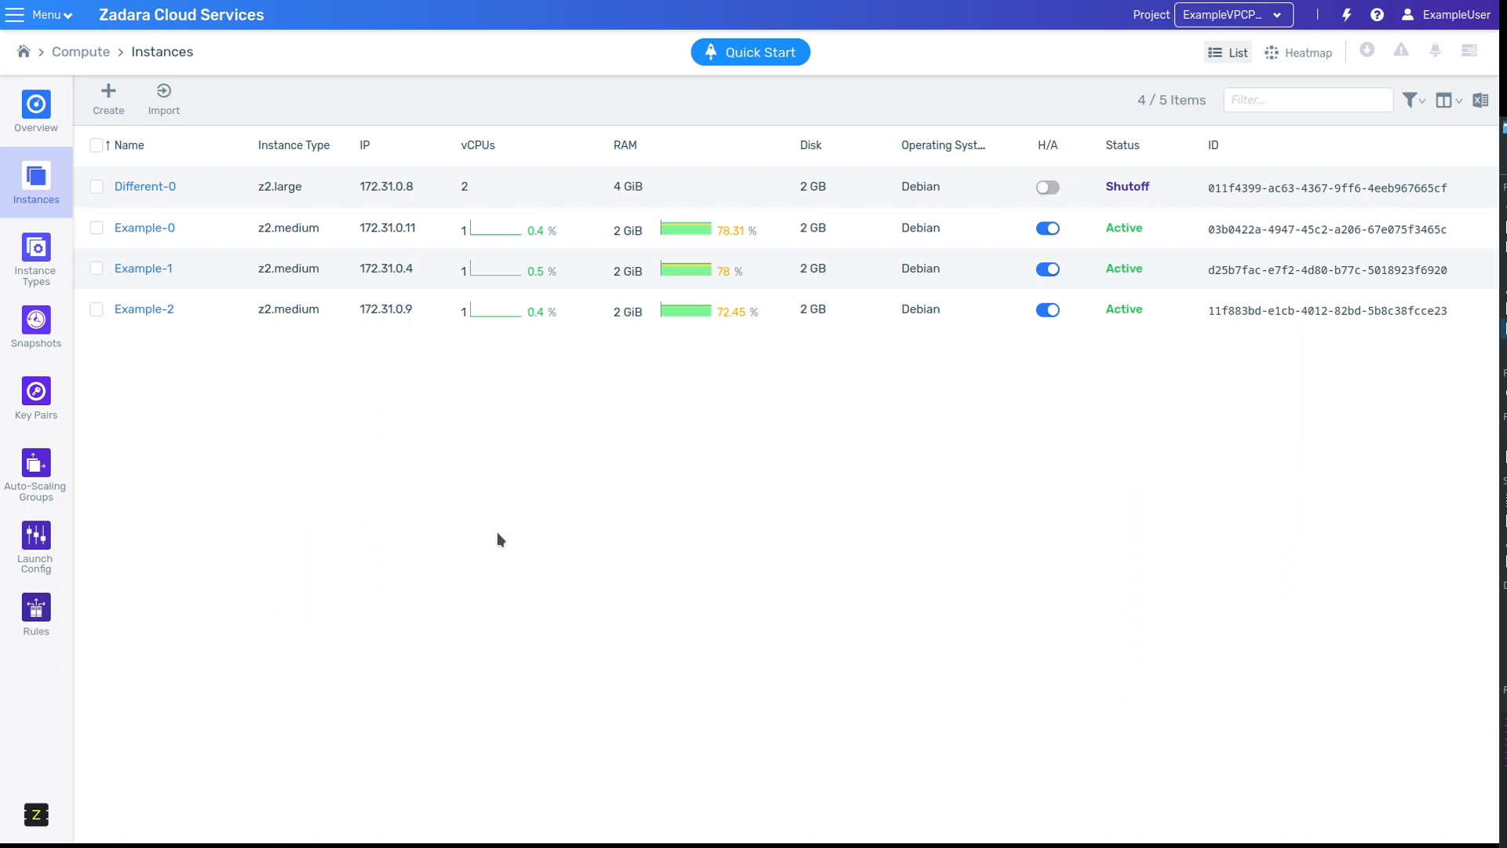
mouse_move(348, 333)
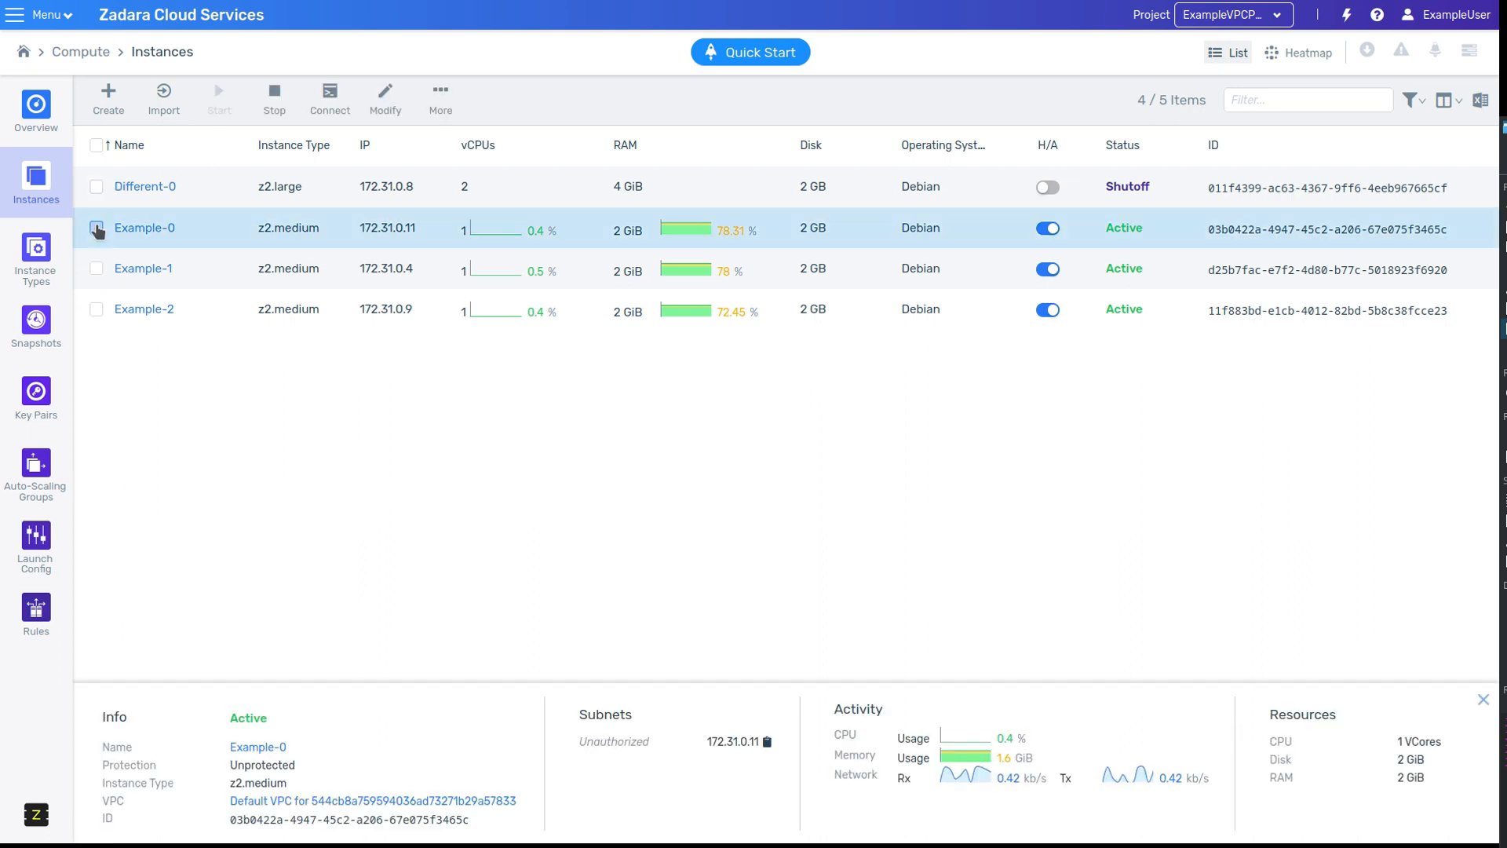
left_click(95, 273)
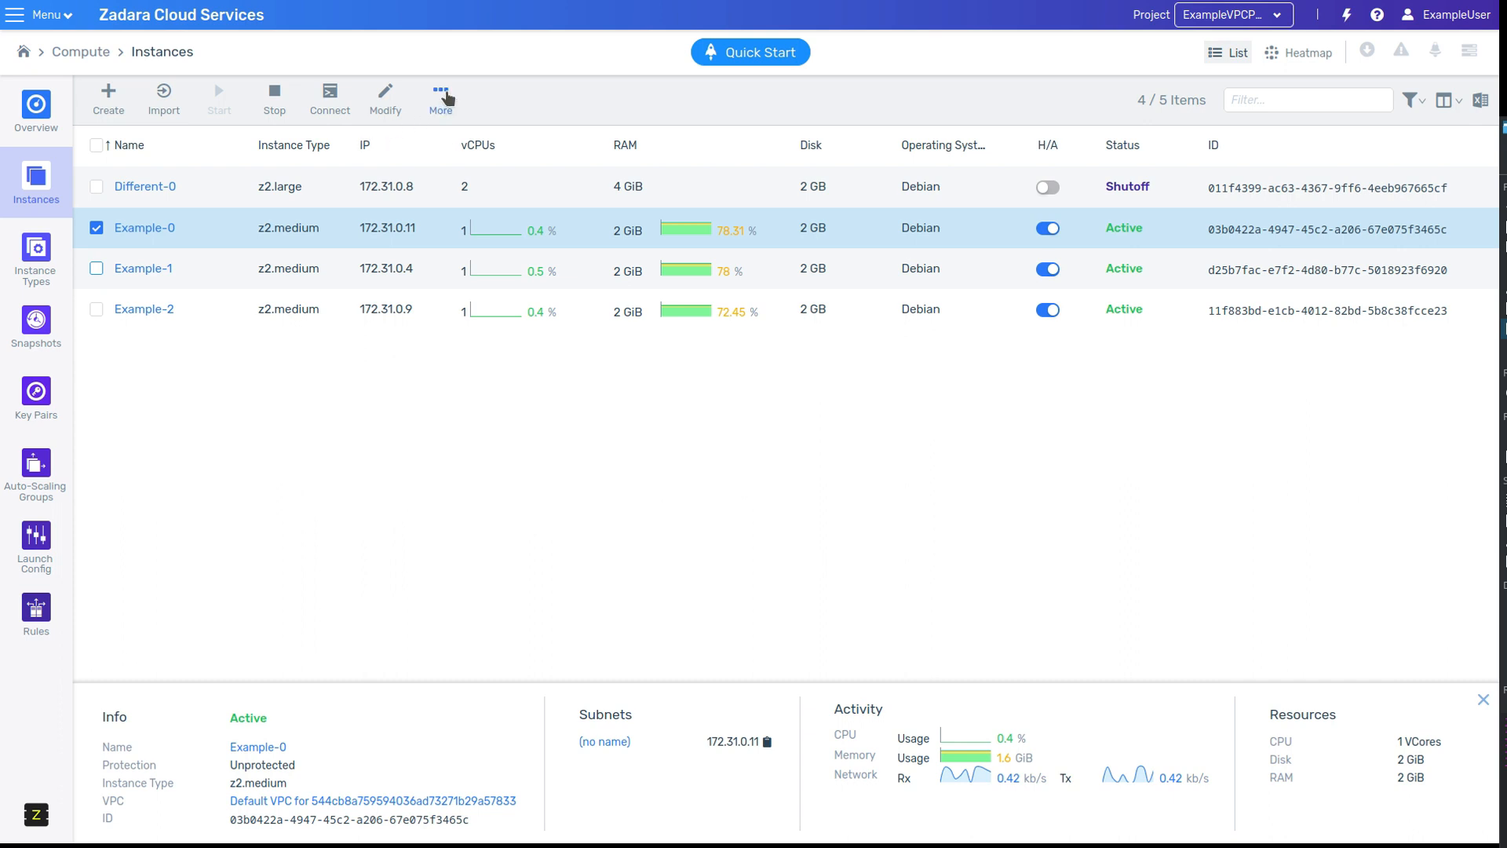
left_click(440, 96)
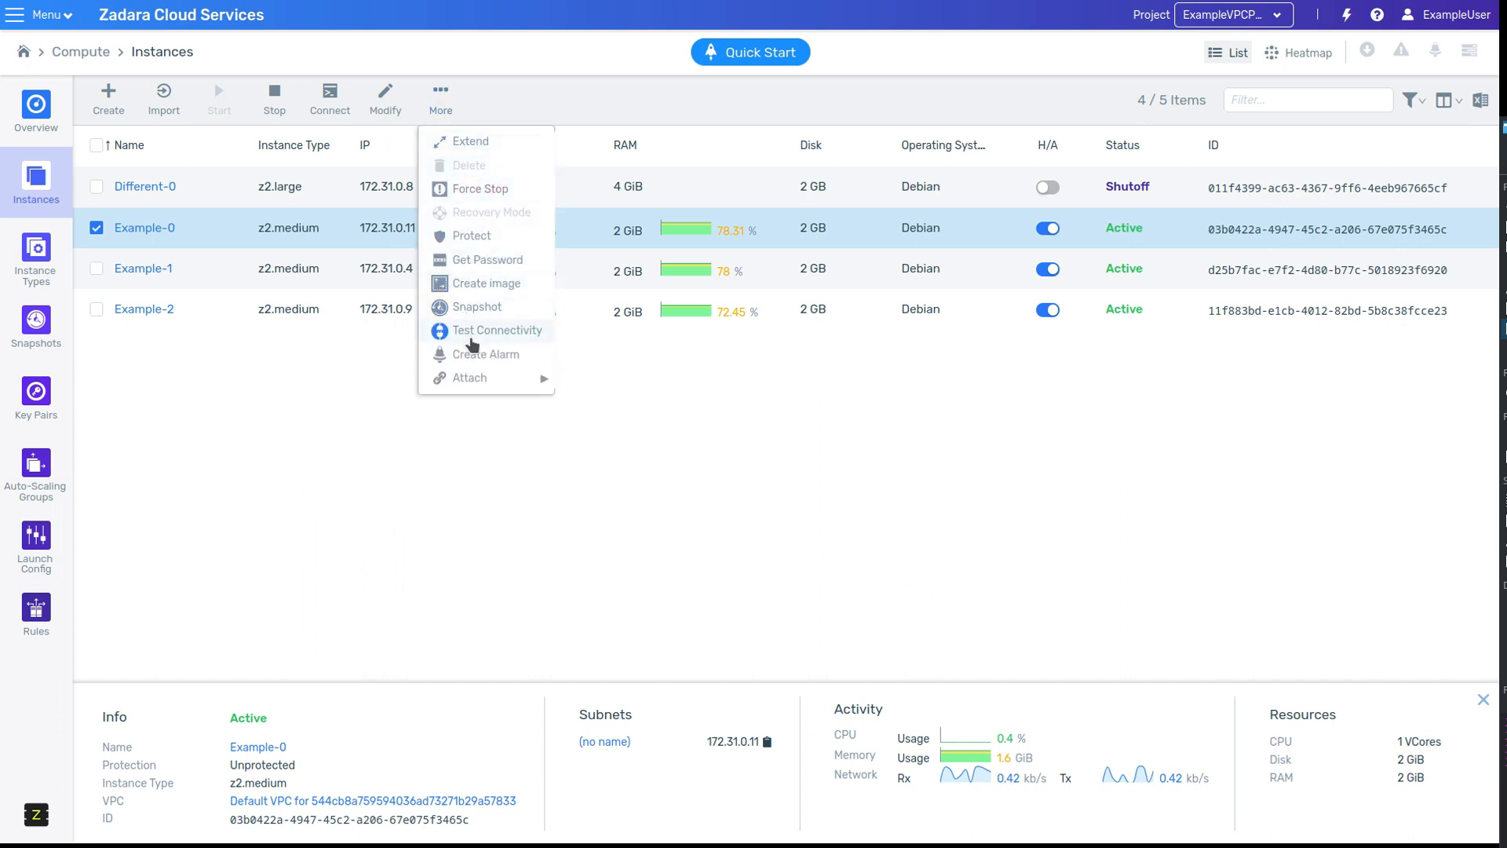
mouse_move(849, 571)
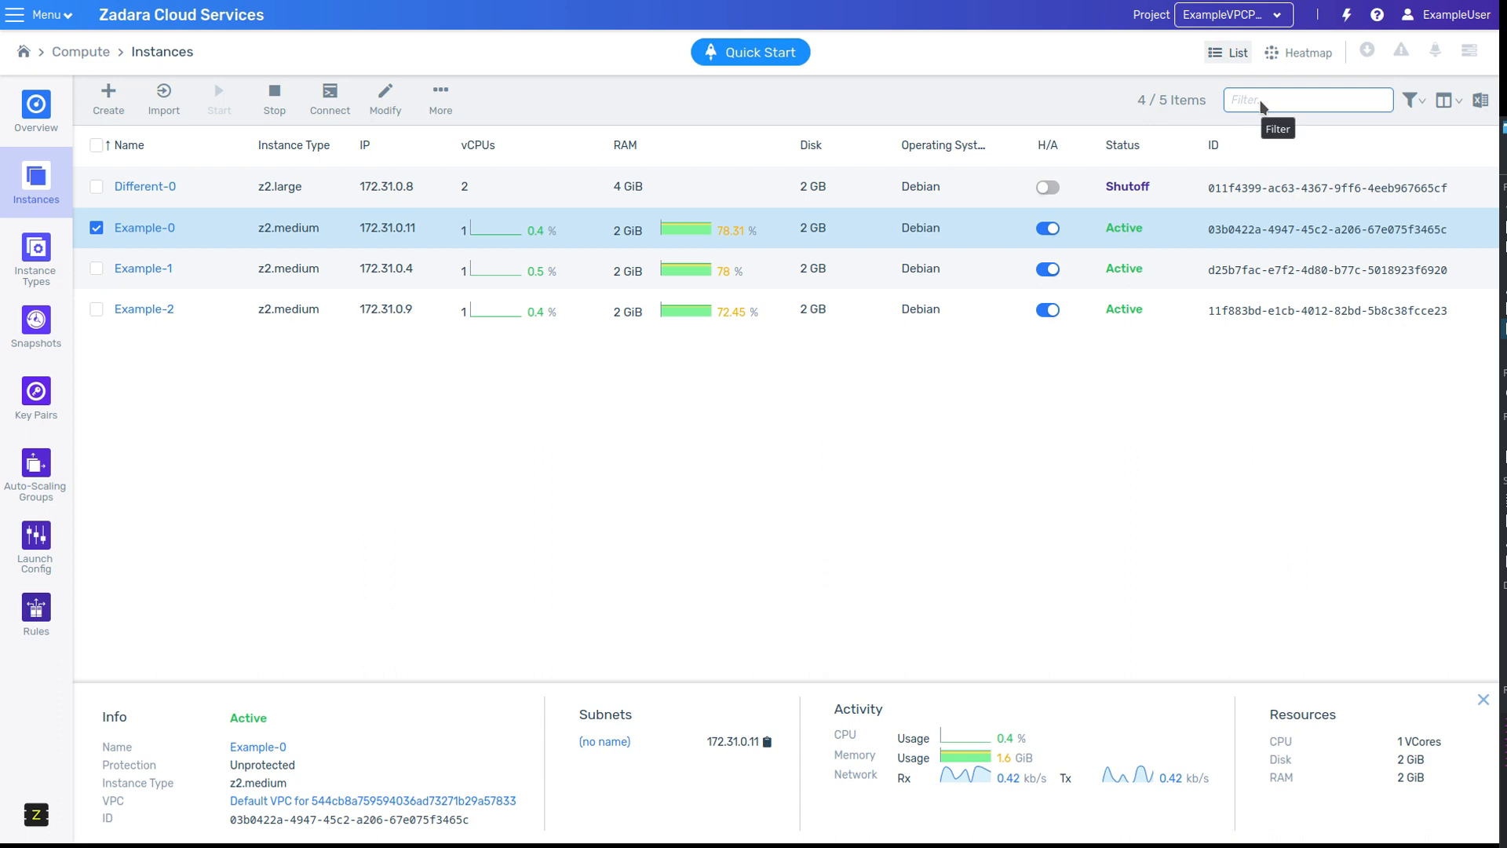
Step: Peek at the status filter, then add the Image column showing Debian 11 for all four instances
left_click(1413, 100)
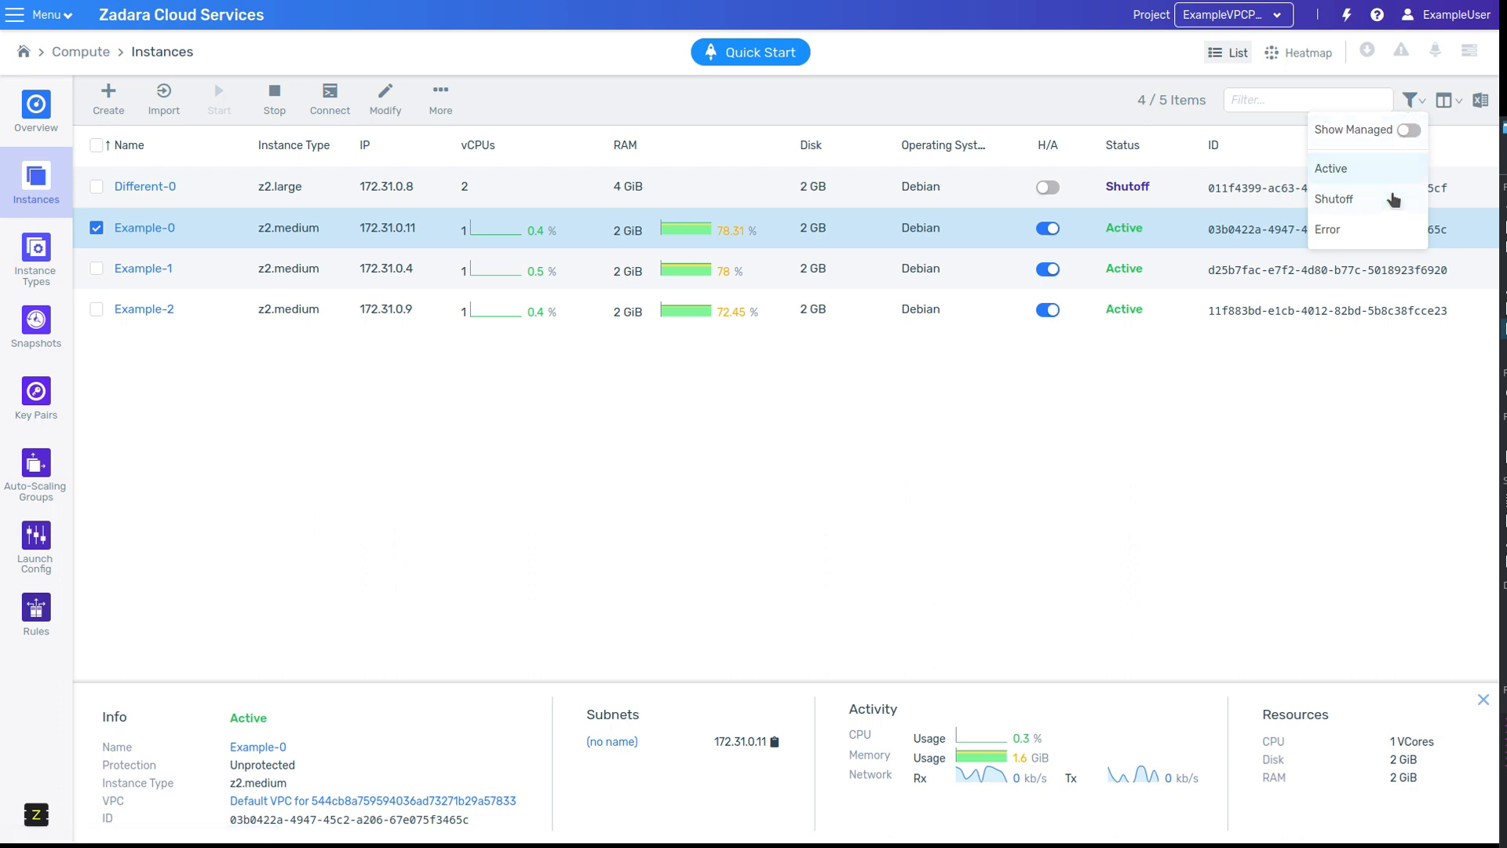
left_click(1409, 101)
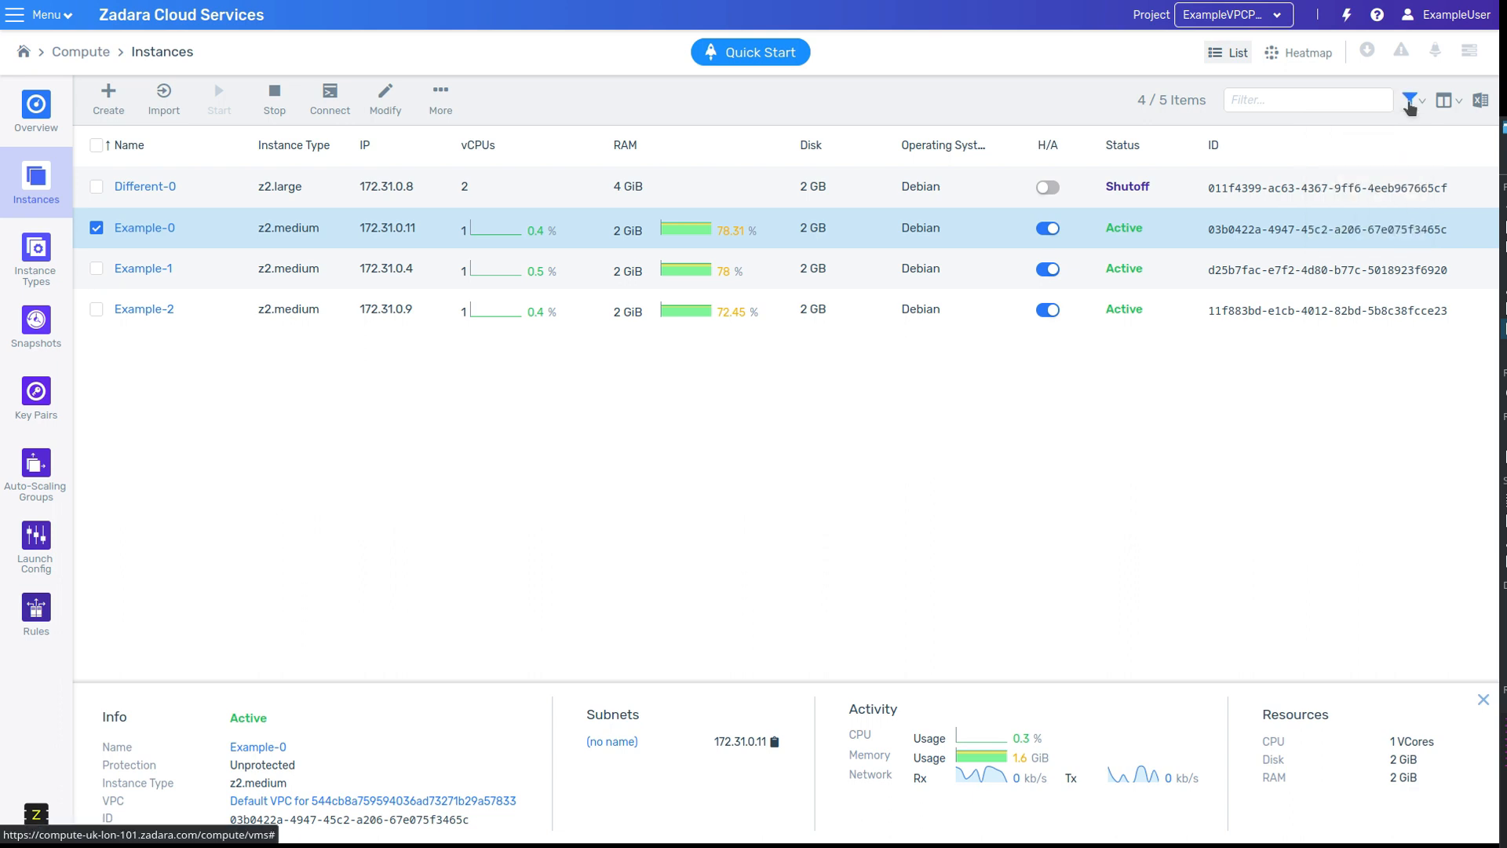
left_click(1444, 100)
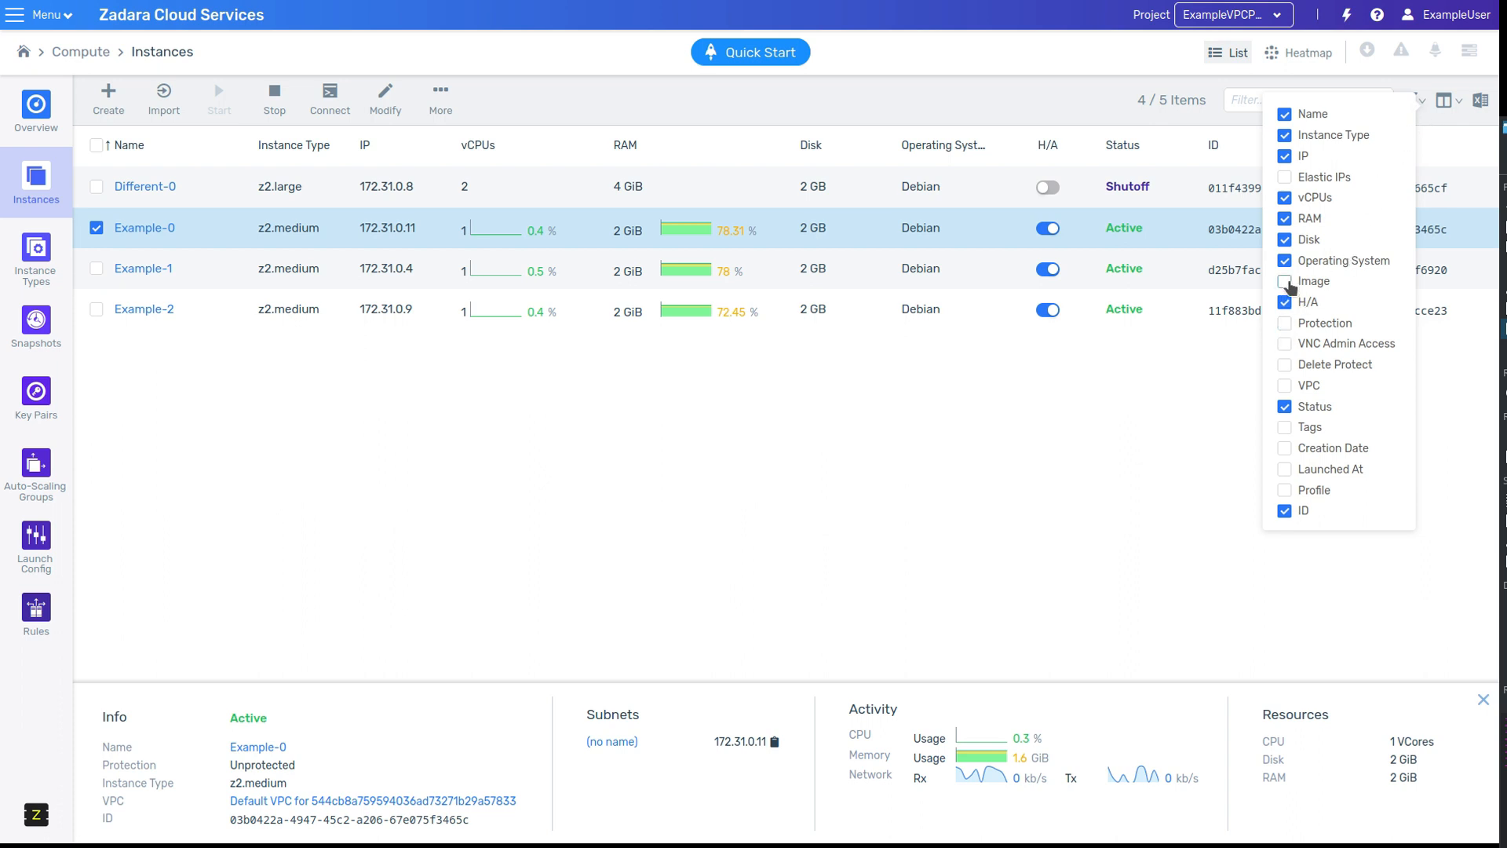
left_click(1285, 281)
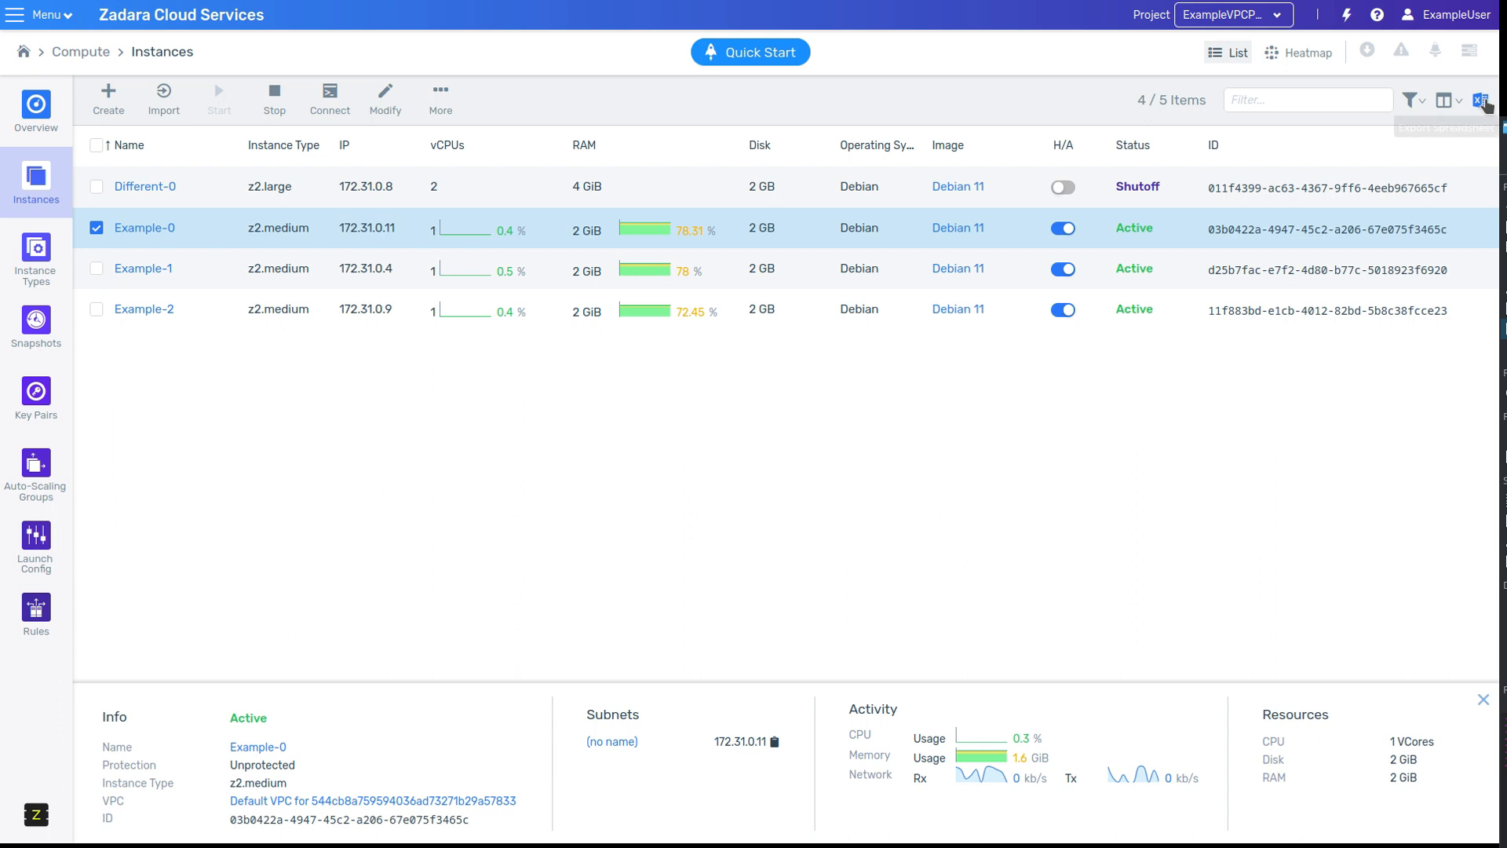
mouse_move(1483, 101)
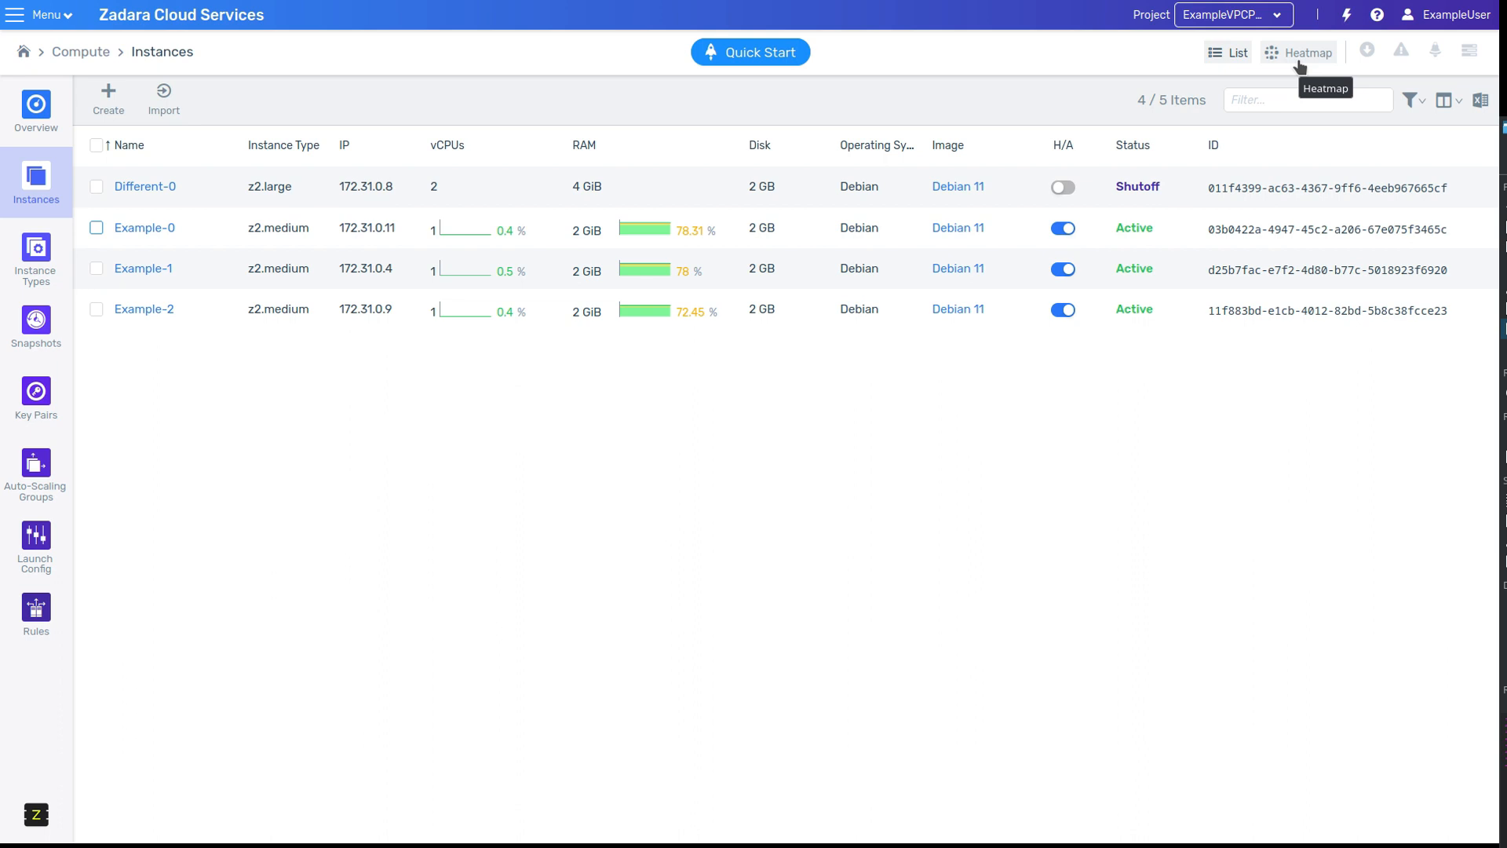
Step: Switch the instances to the heatmap view and show Example-2's details
left_click(1298, 51)
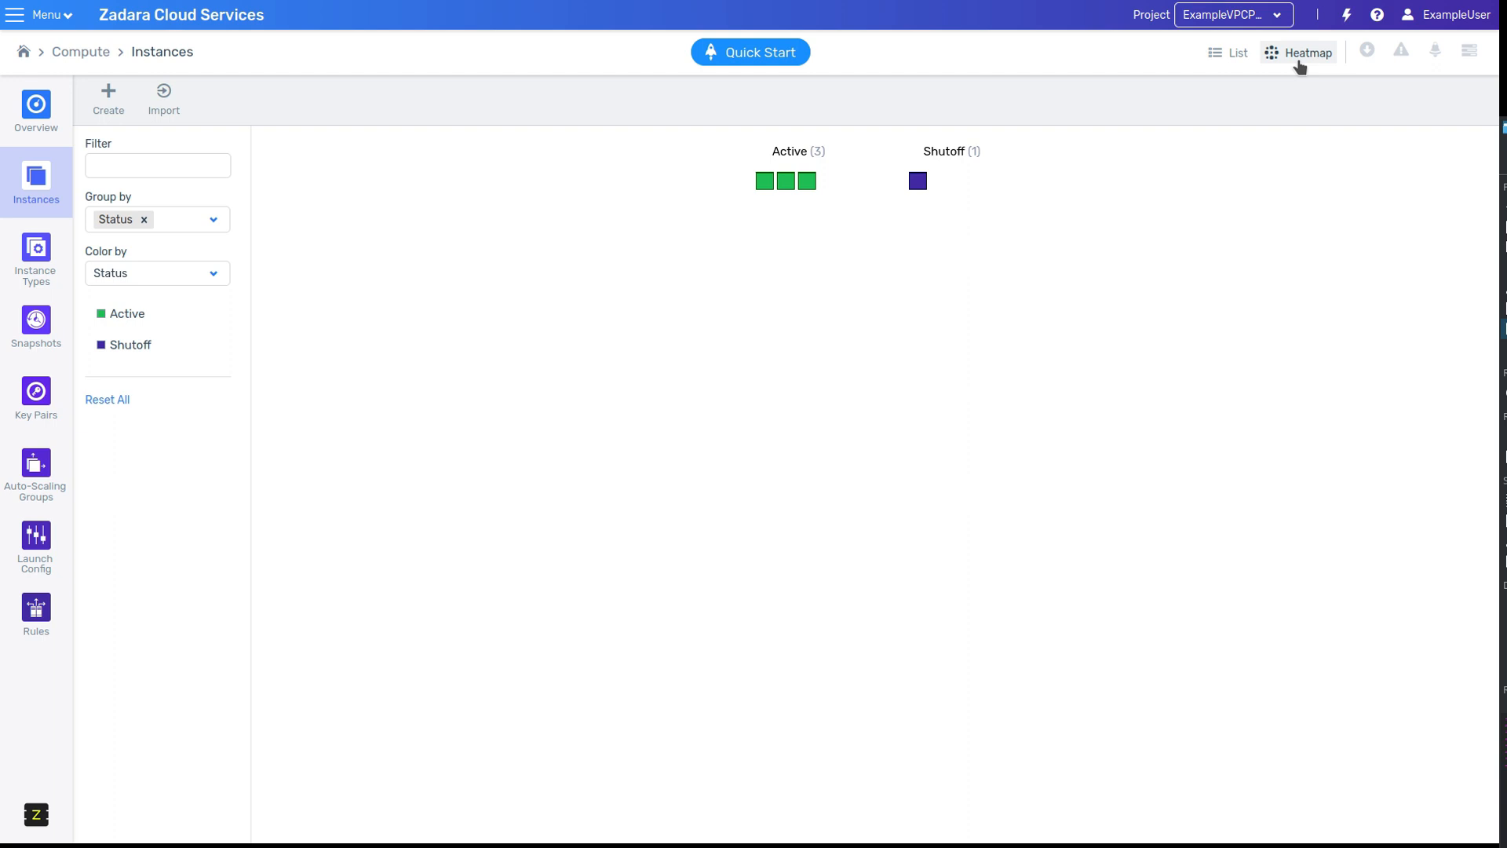
mouse_move(915, 181)
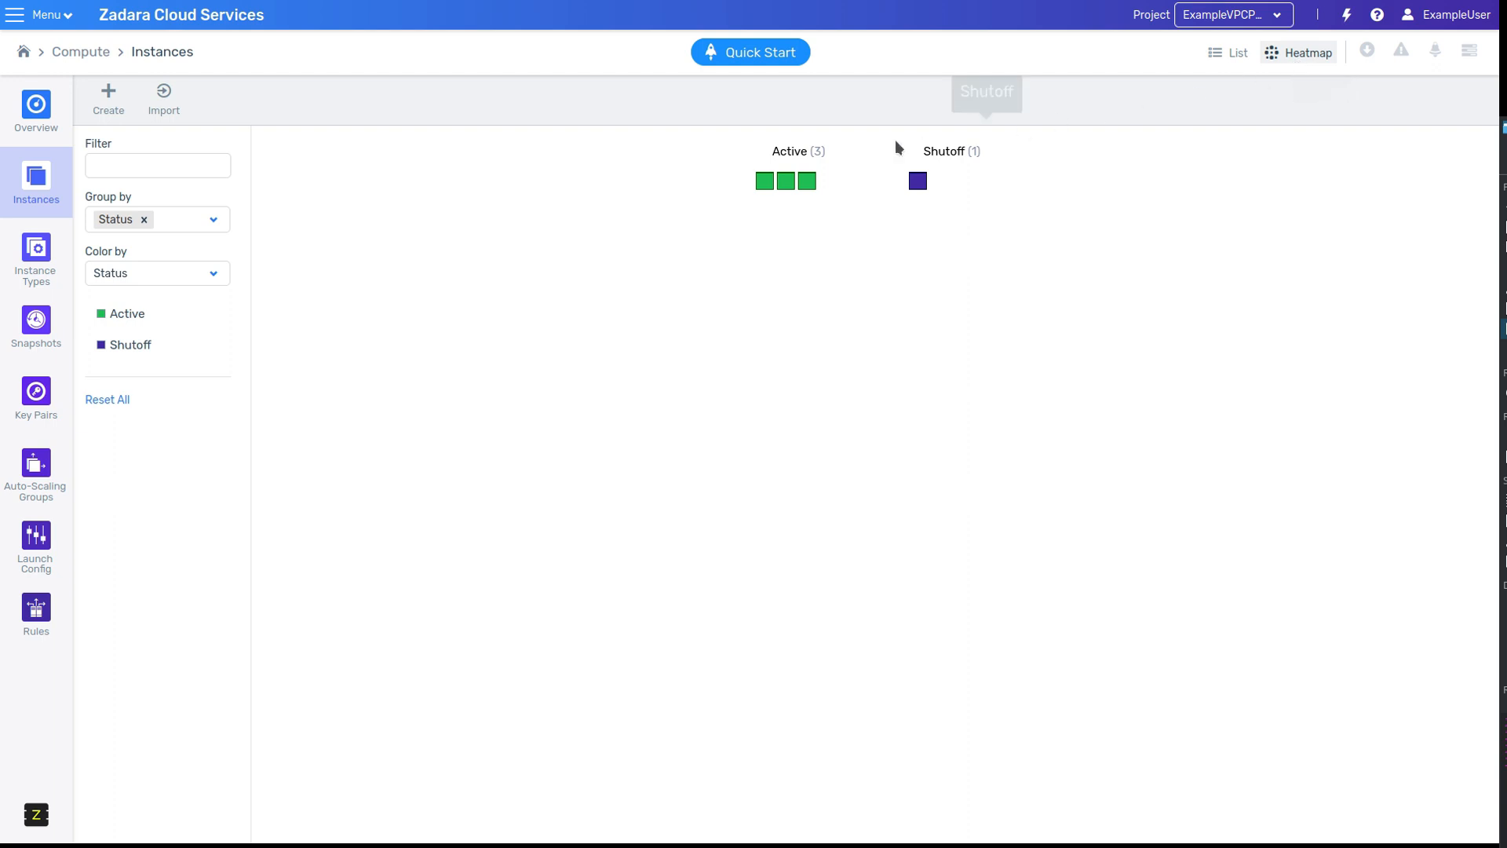
mouse_move(803, 182)
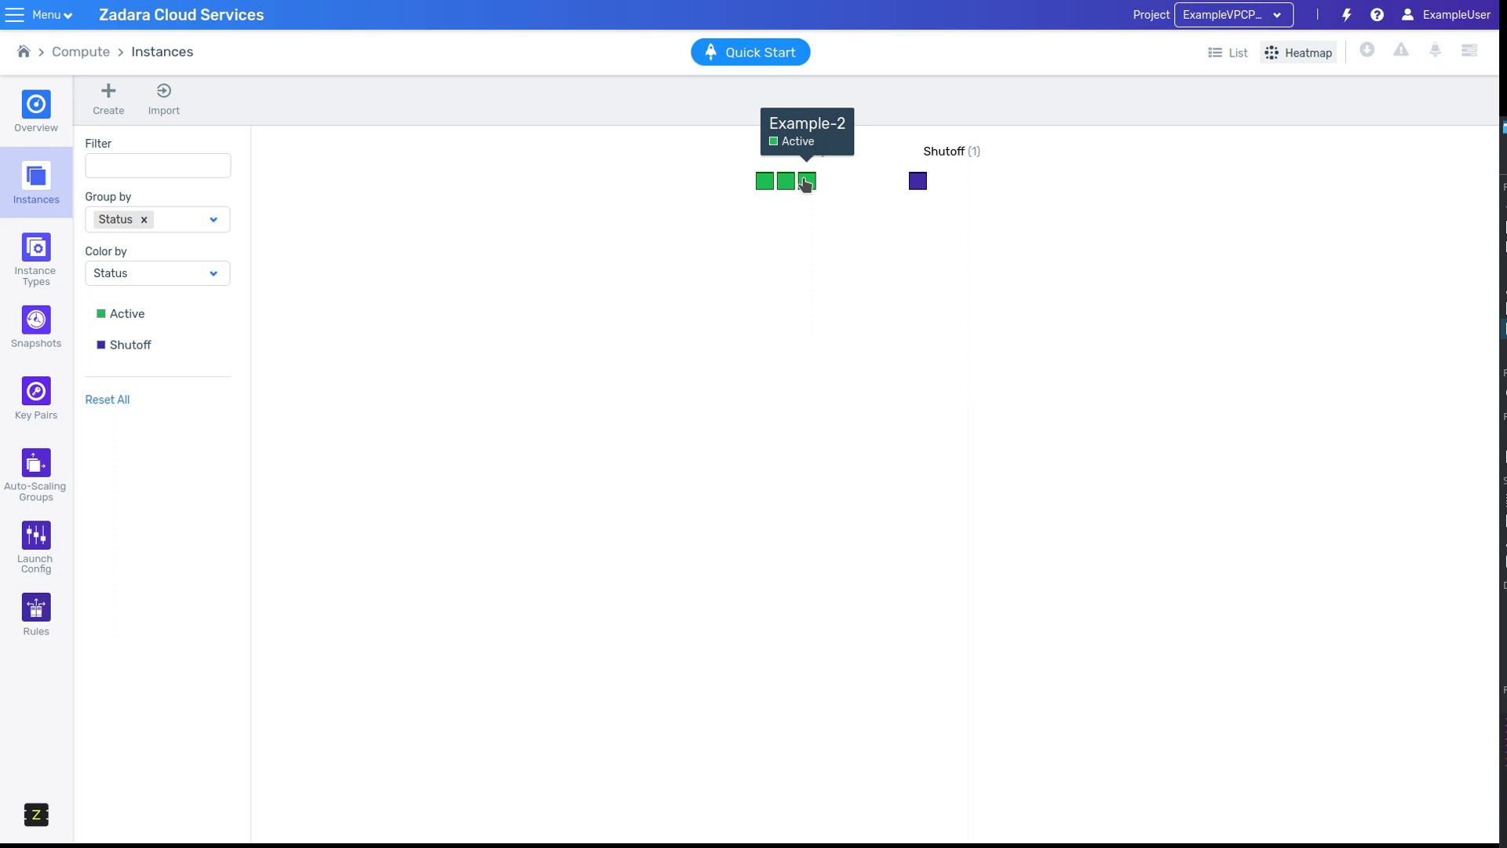
left_click(807, 181)
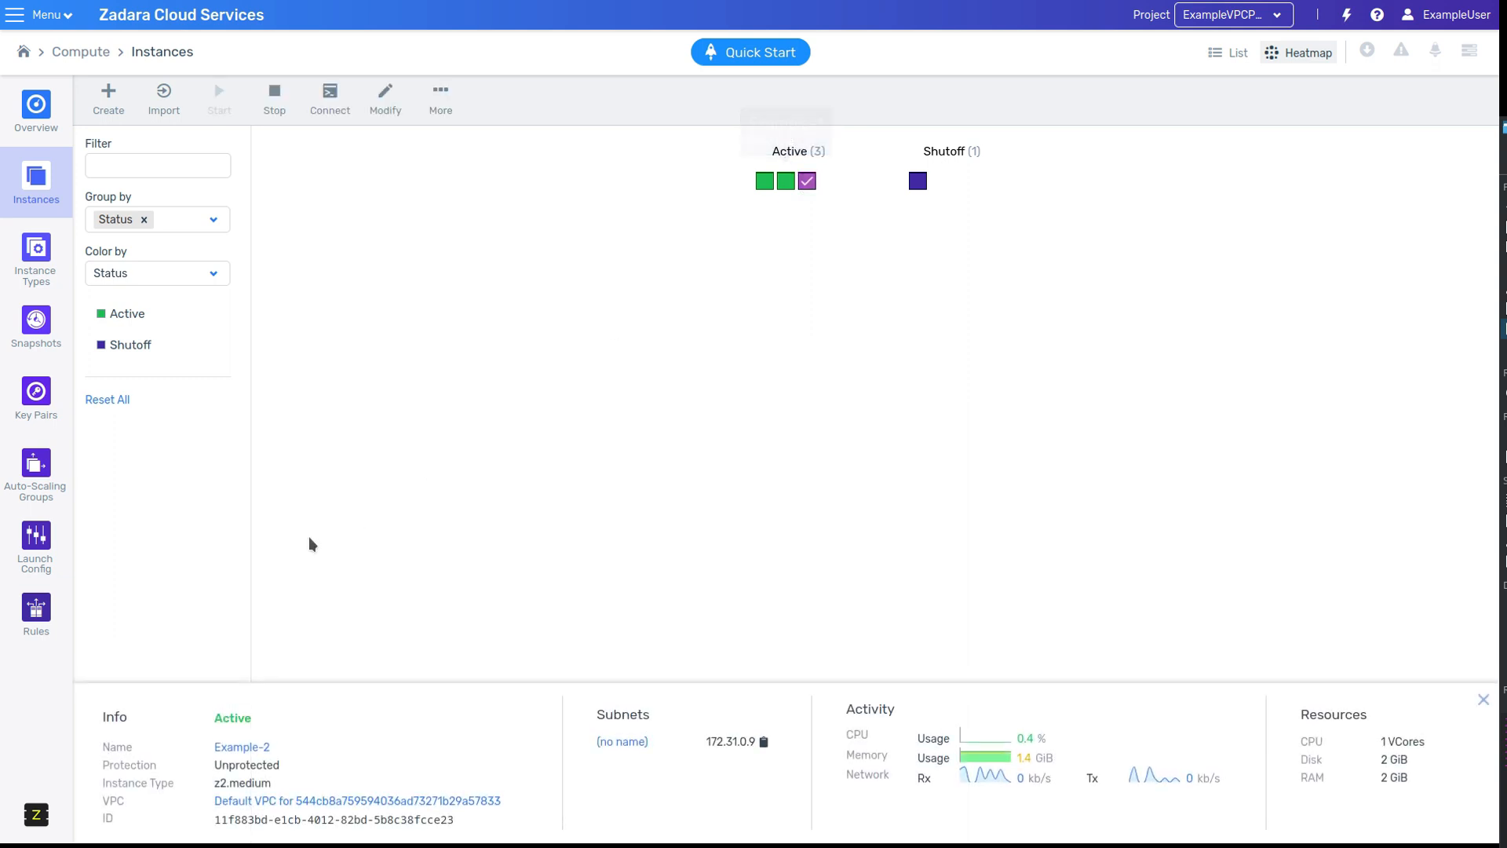
mouse_move(408, 515)
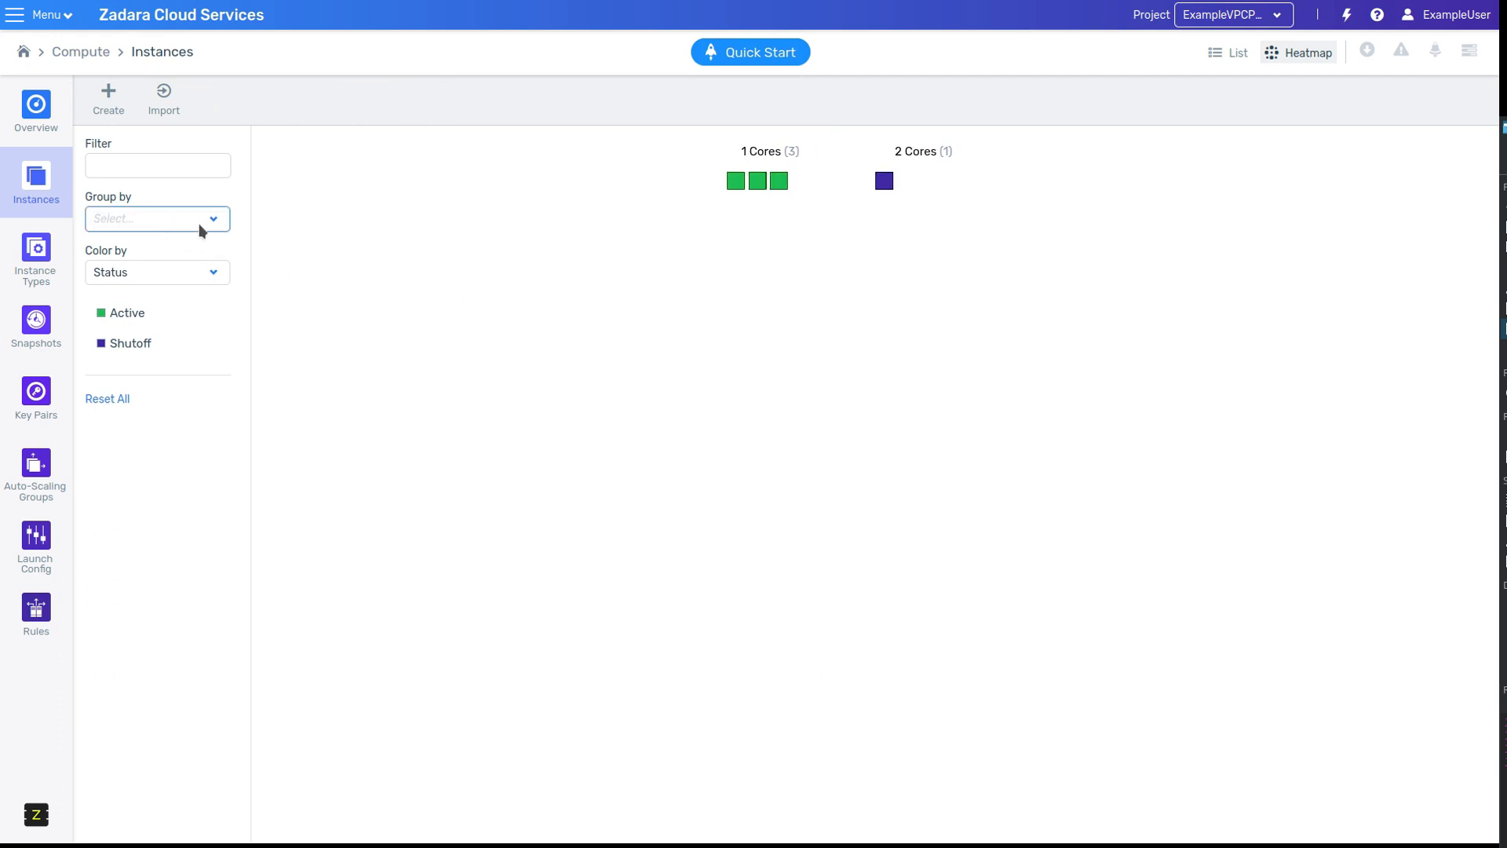
Step: Group the heatmap by CPU and Memory, then return to the instance list view
left_click(157, 218)
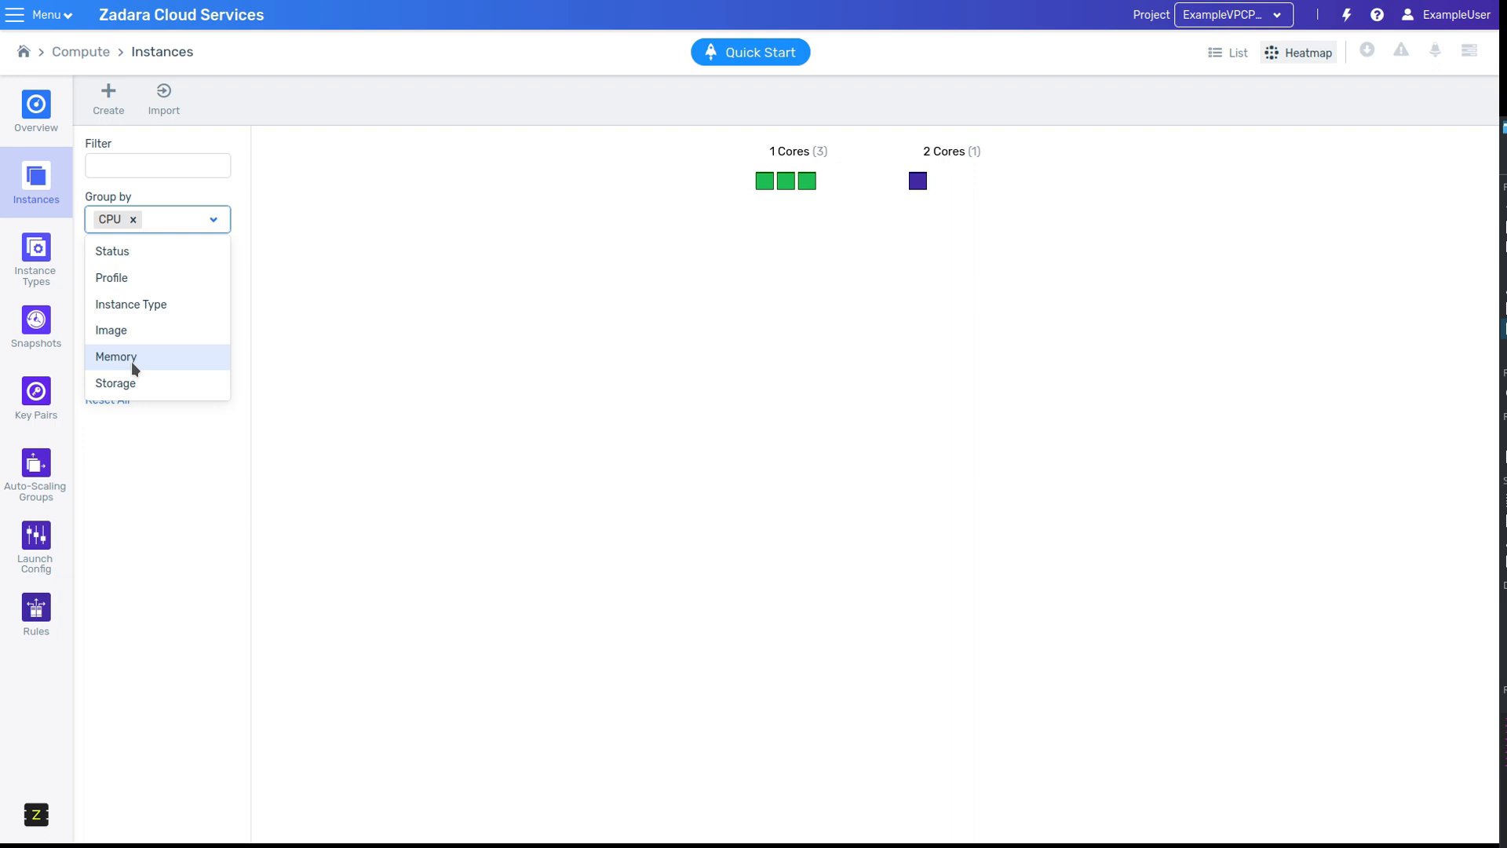
left_click(115, 356)
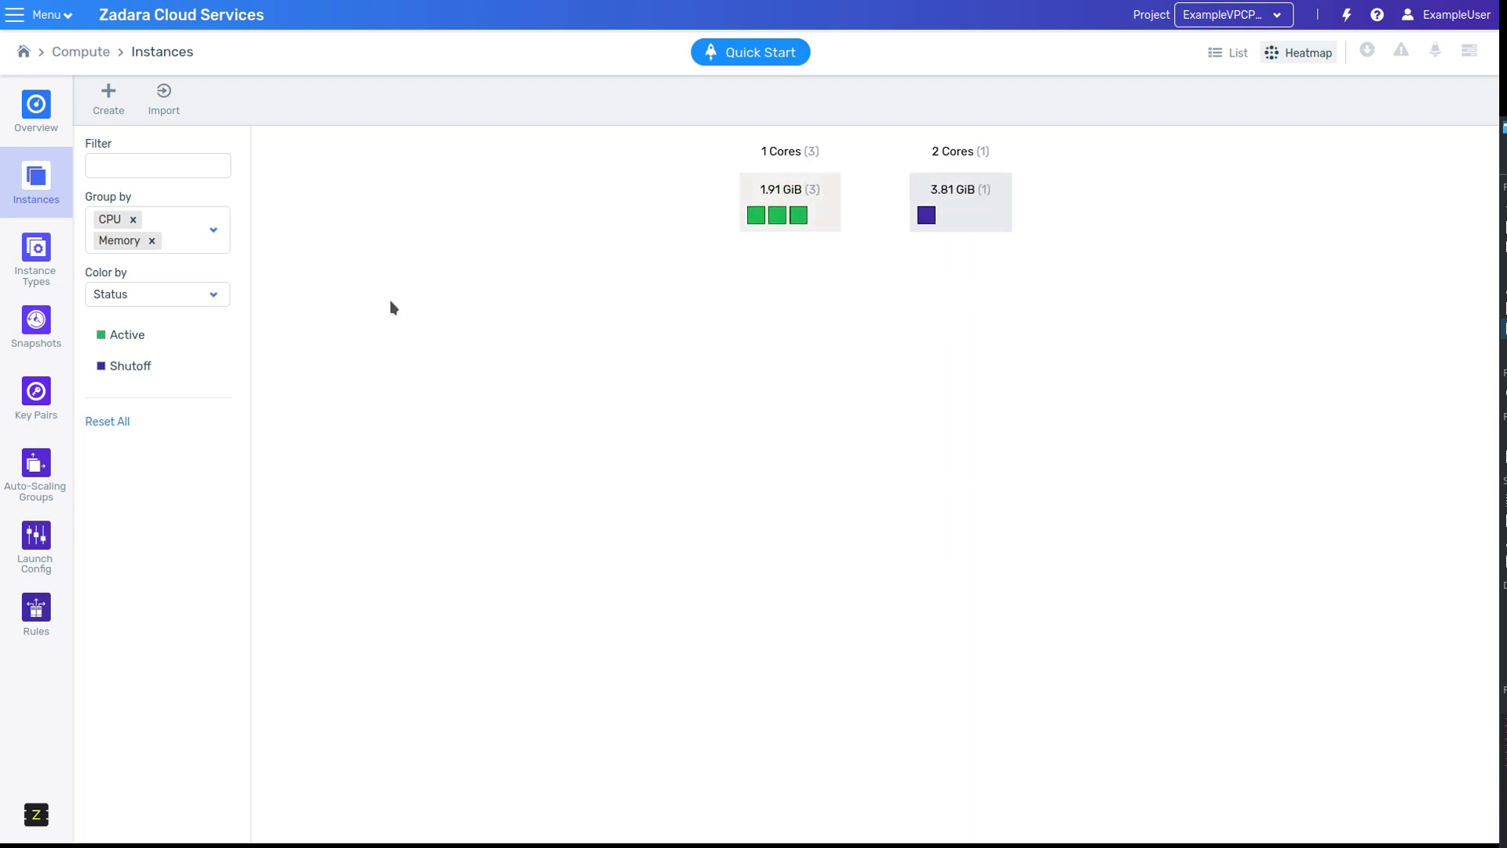
left_click(1227, 51)
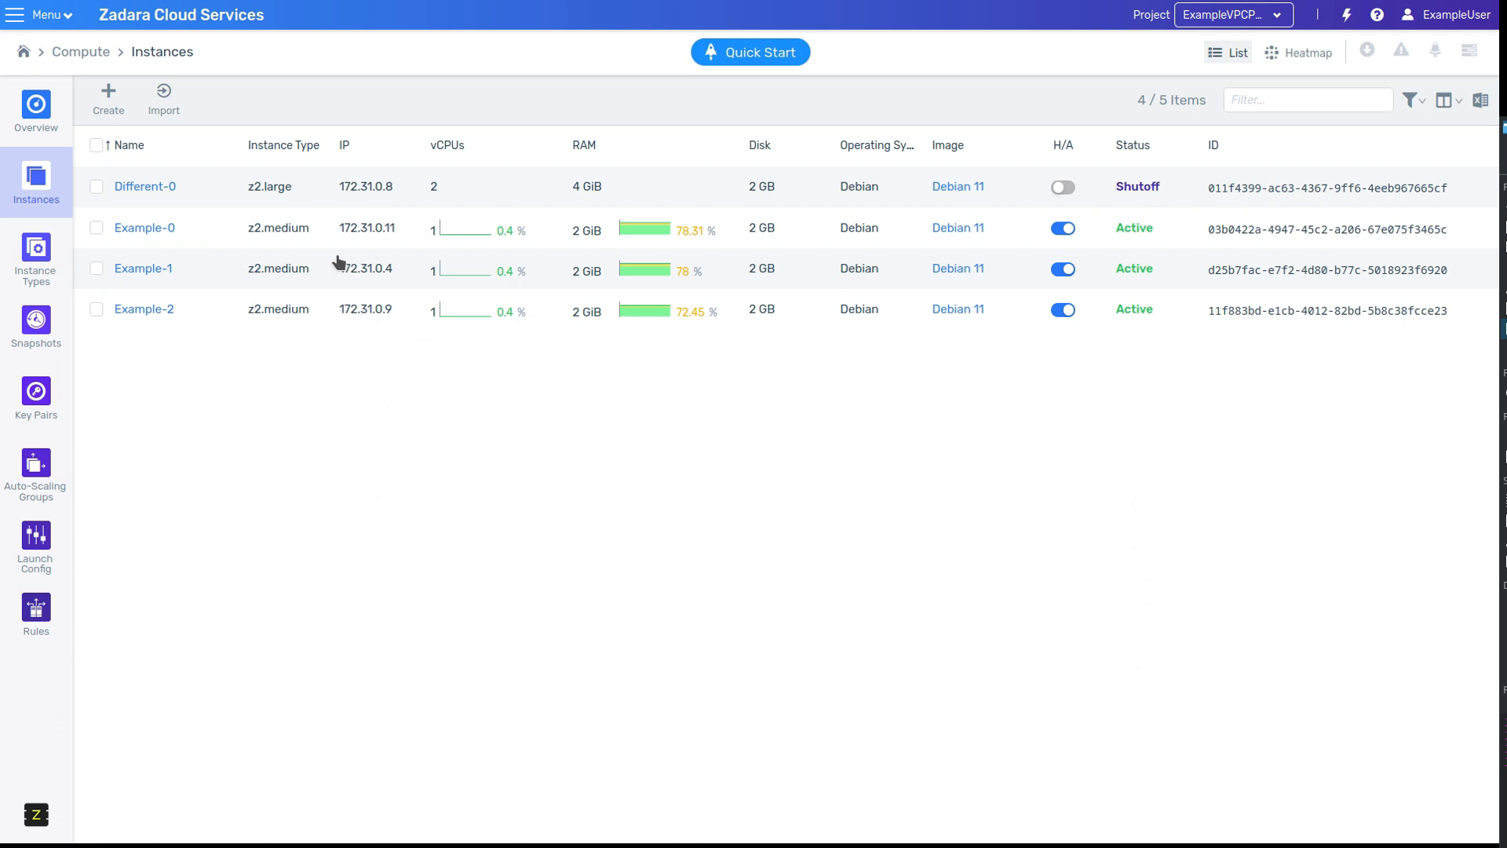
Step: Go to the Different-0 instance page and show its Networks tab with one interface
left_click(145, 187)
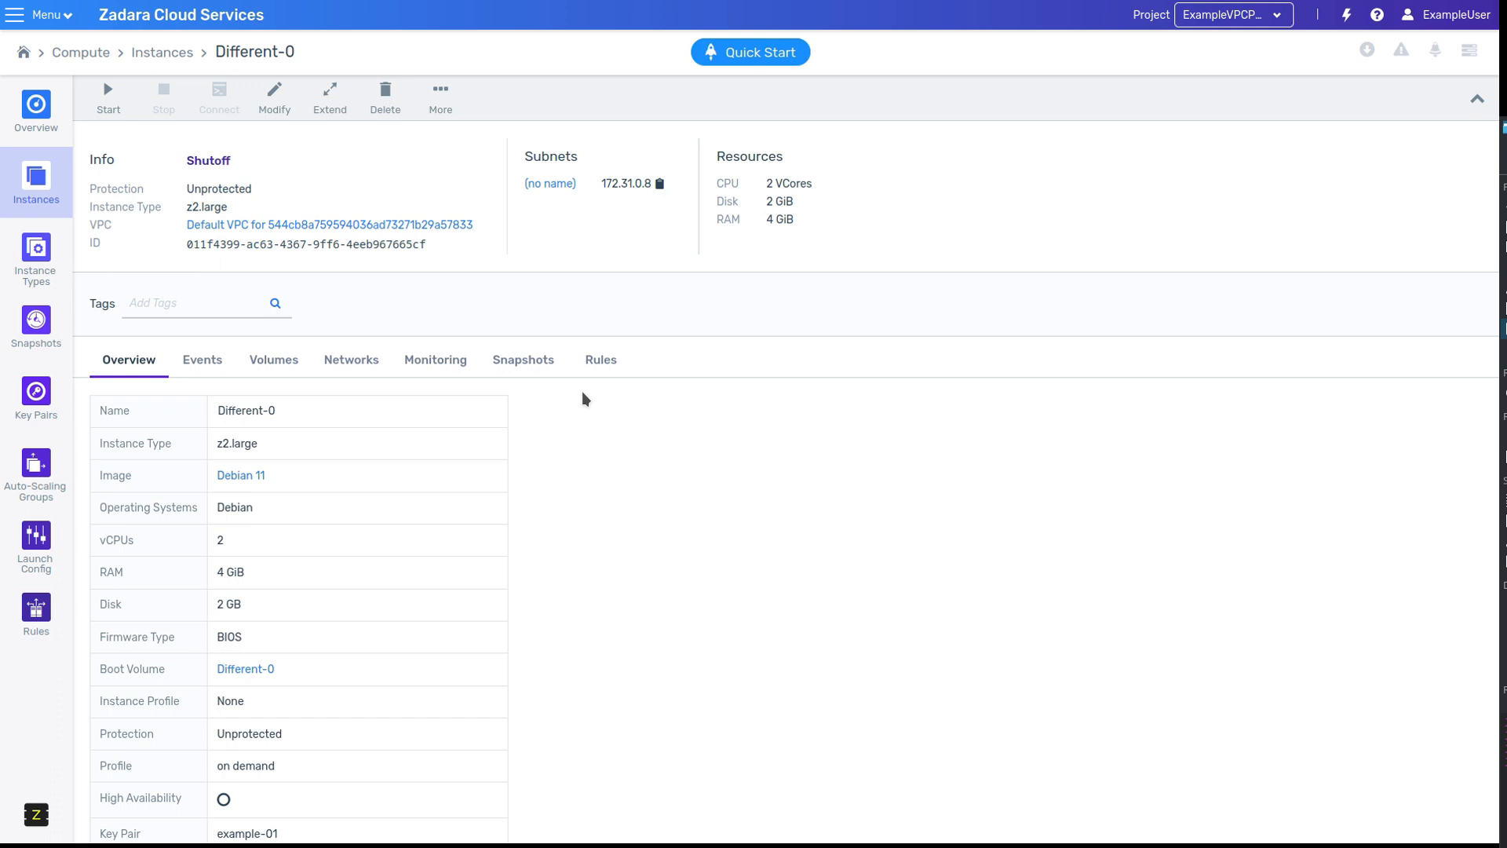
mouse_move(277, 359)
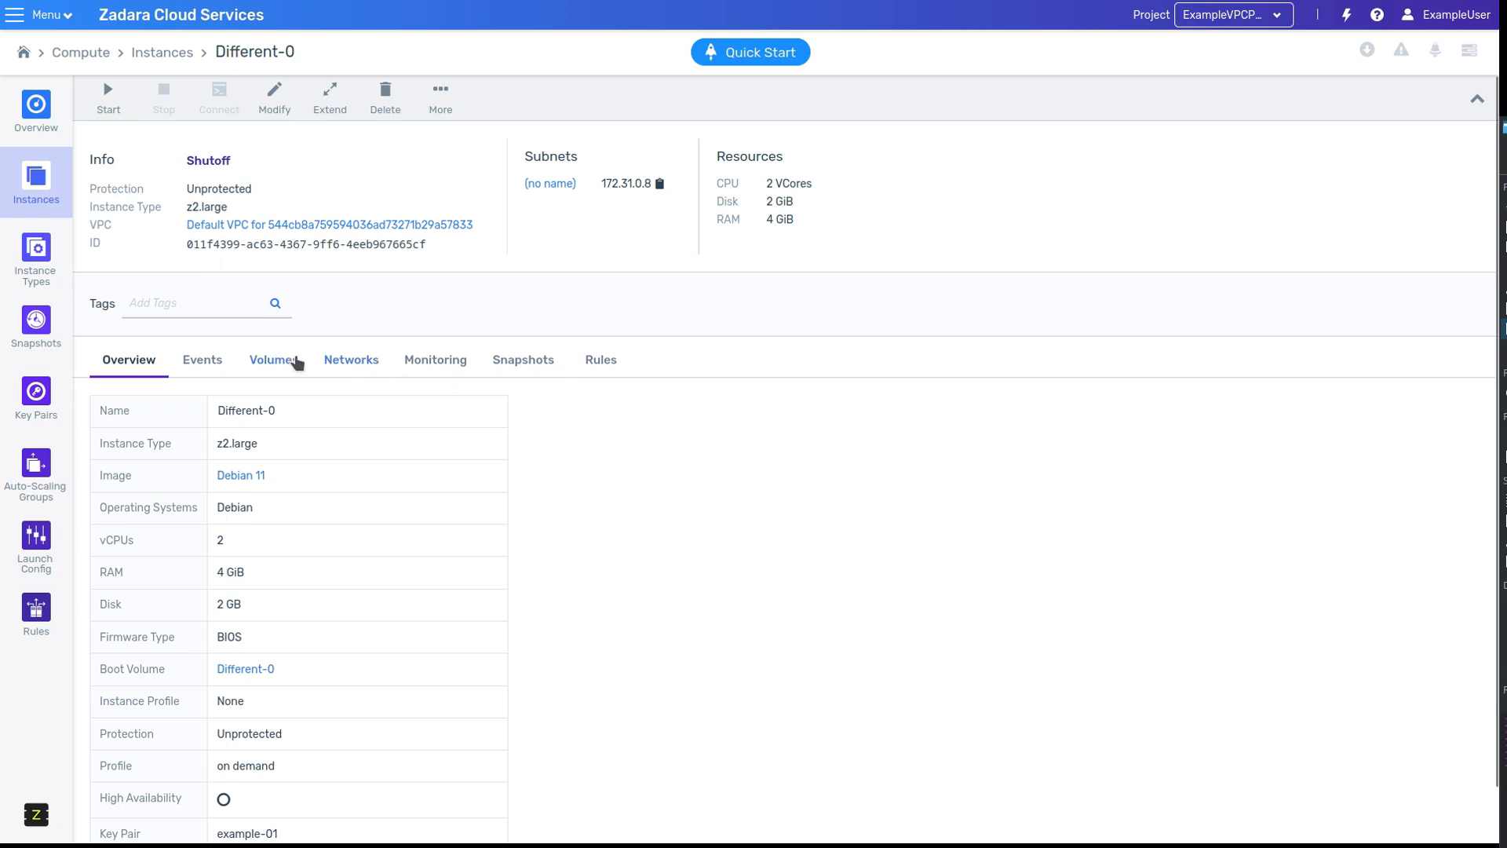
left_click(350, 359)
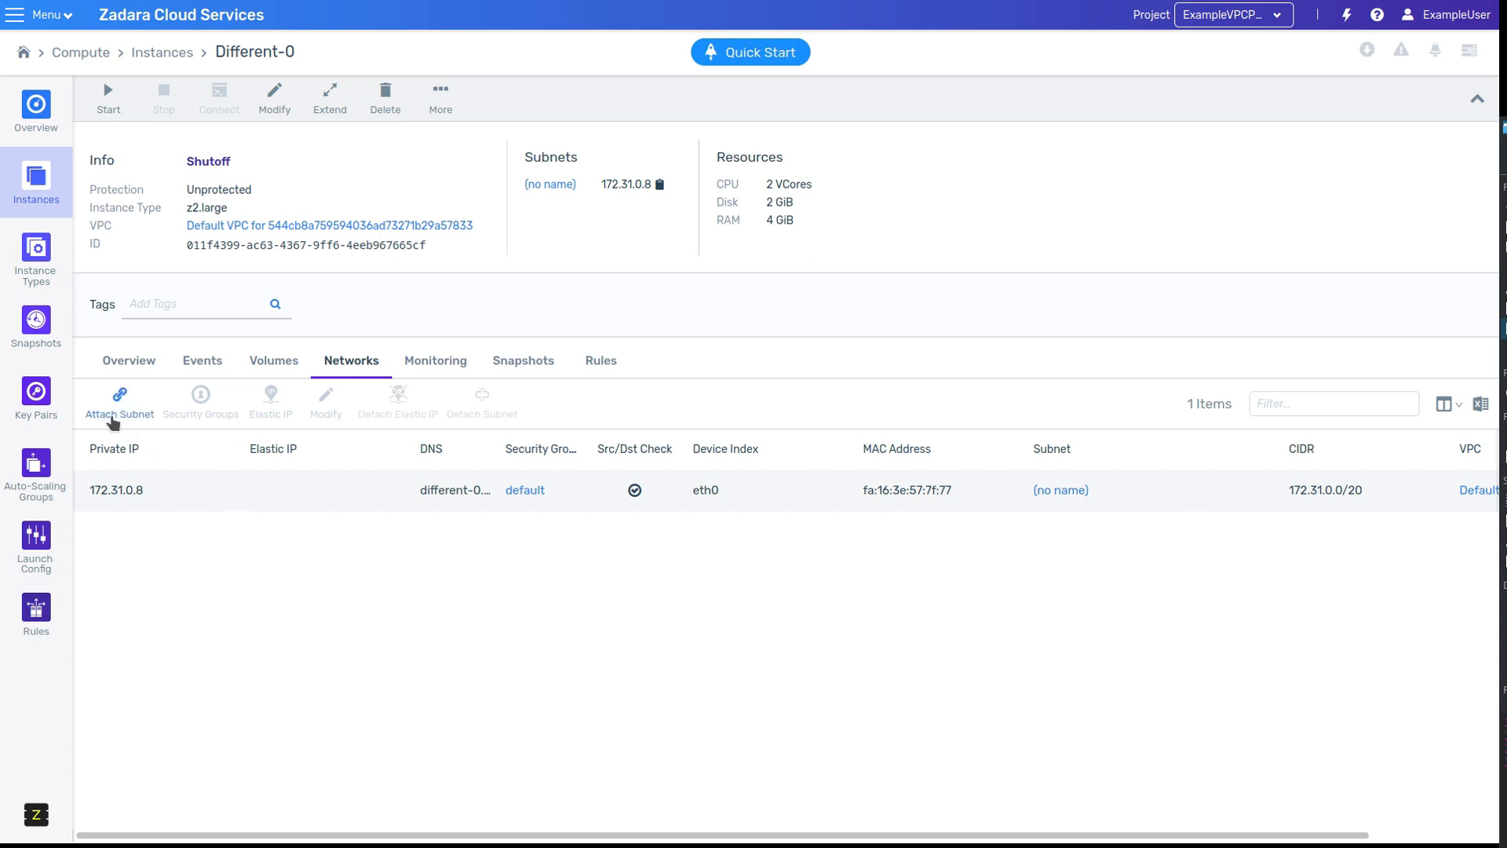
mouse_move(1303, 402)
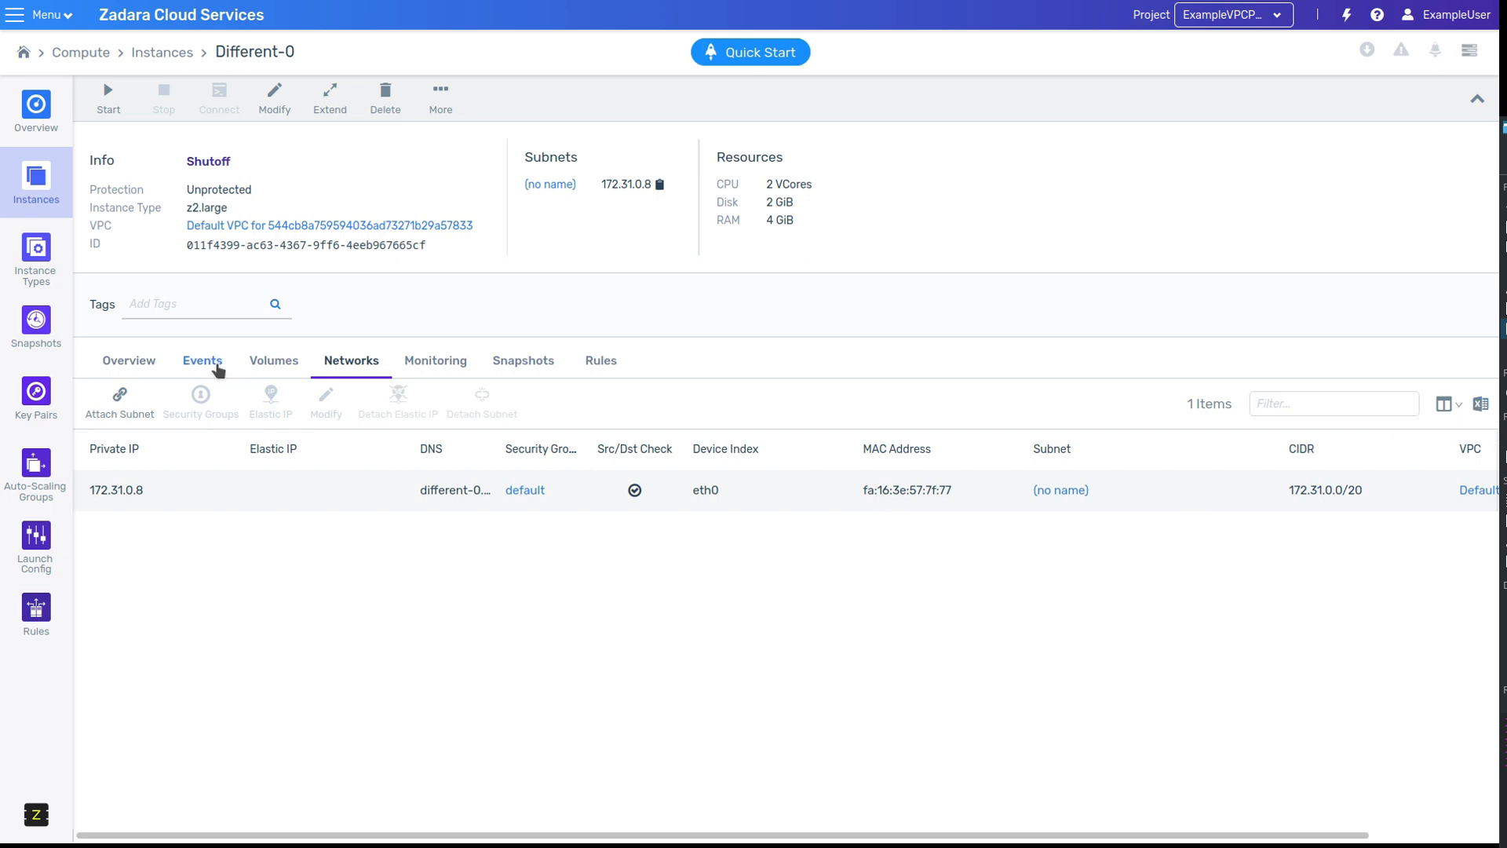
Step: Show Different-0's Events tab listing its starting, active, stopping and shutoff events
left_click(202, 361)
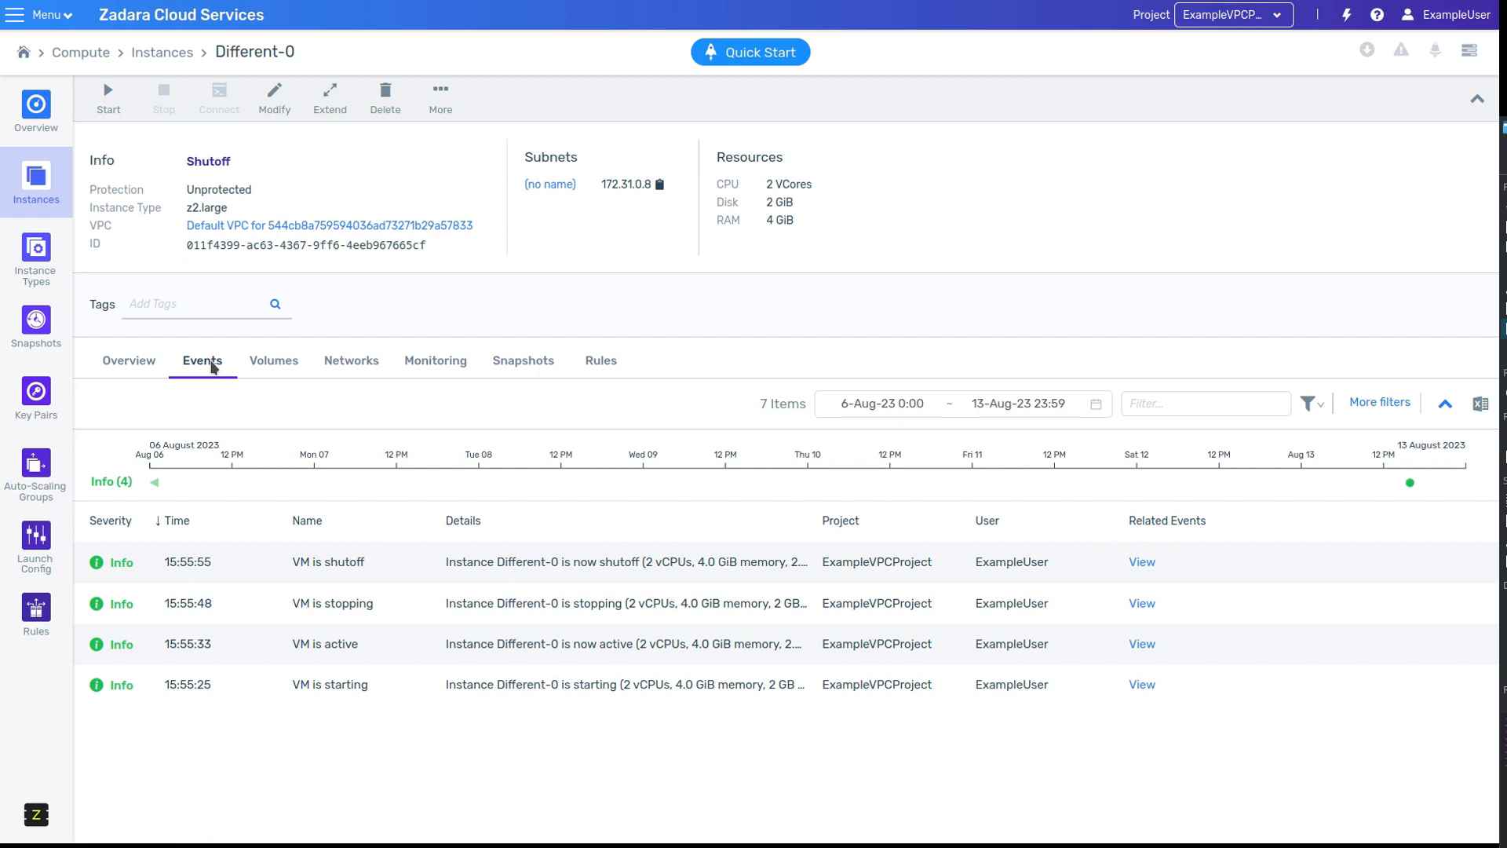
mouse_move(199, 440)
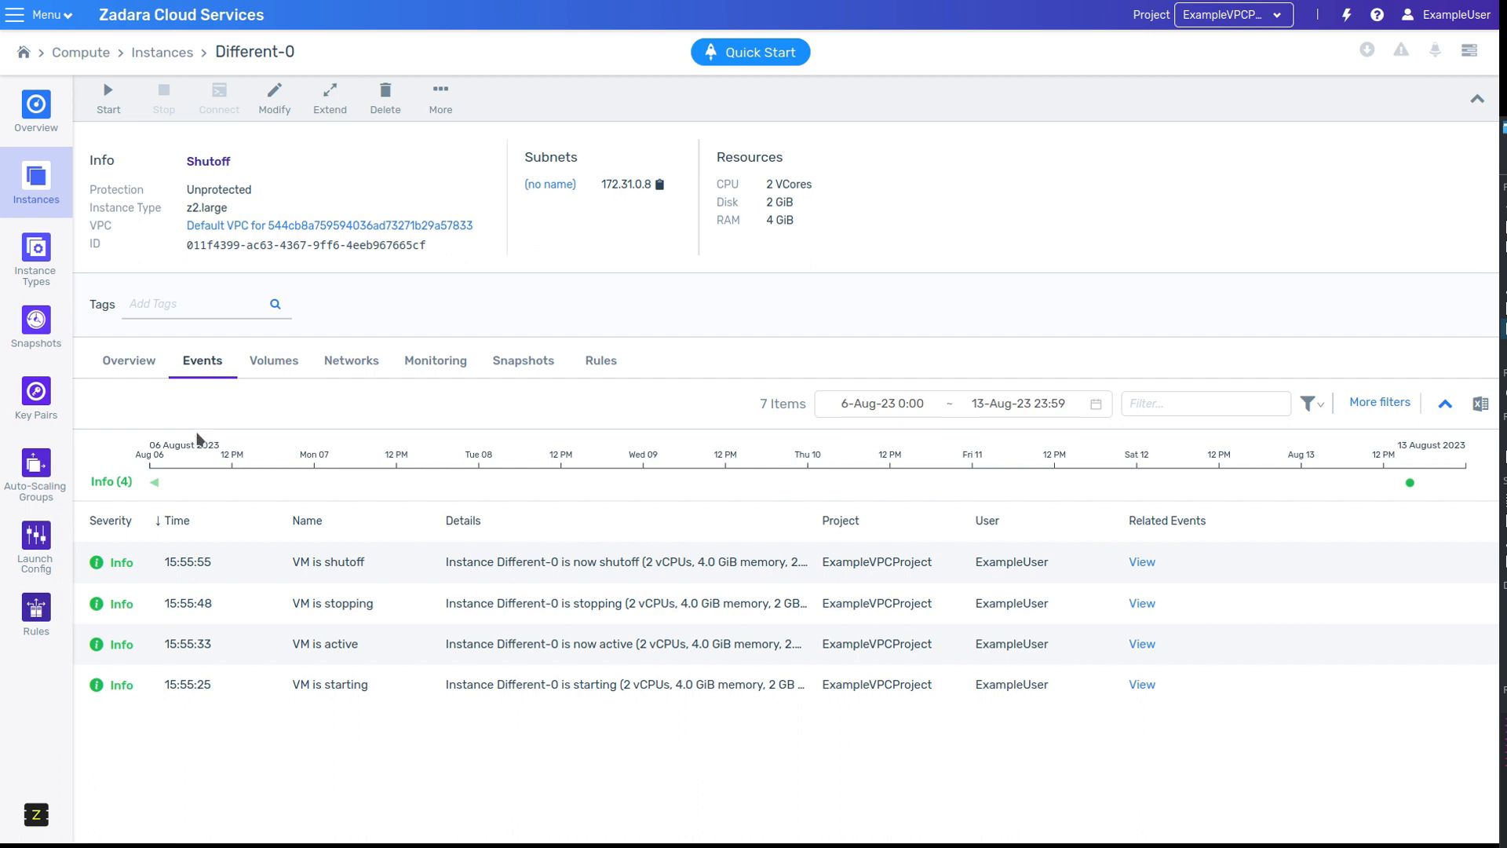
mouse_move(1309, 493)
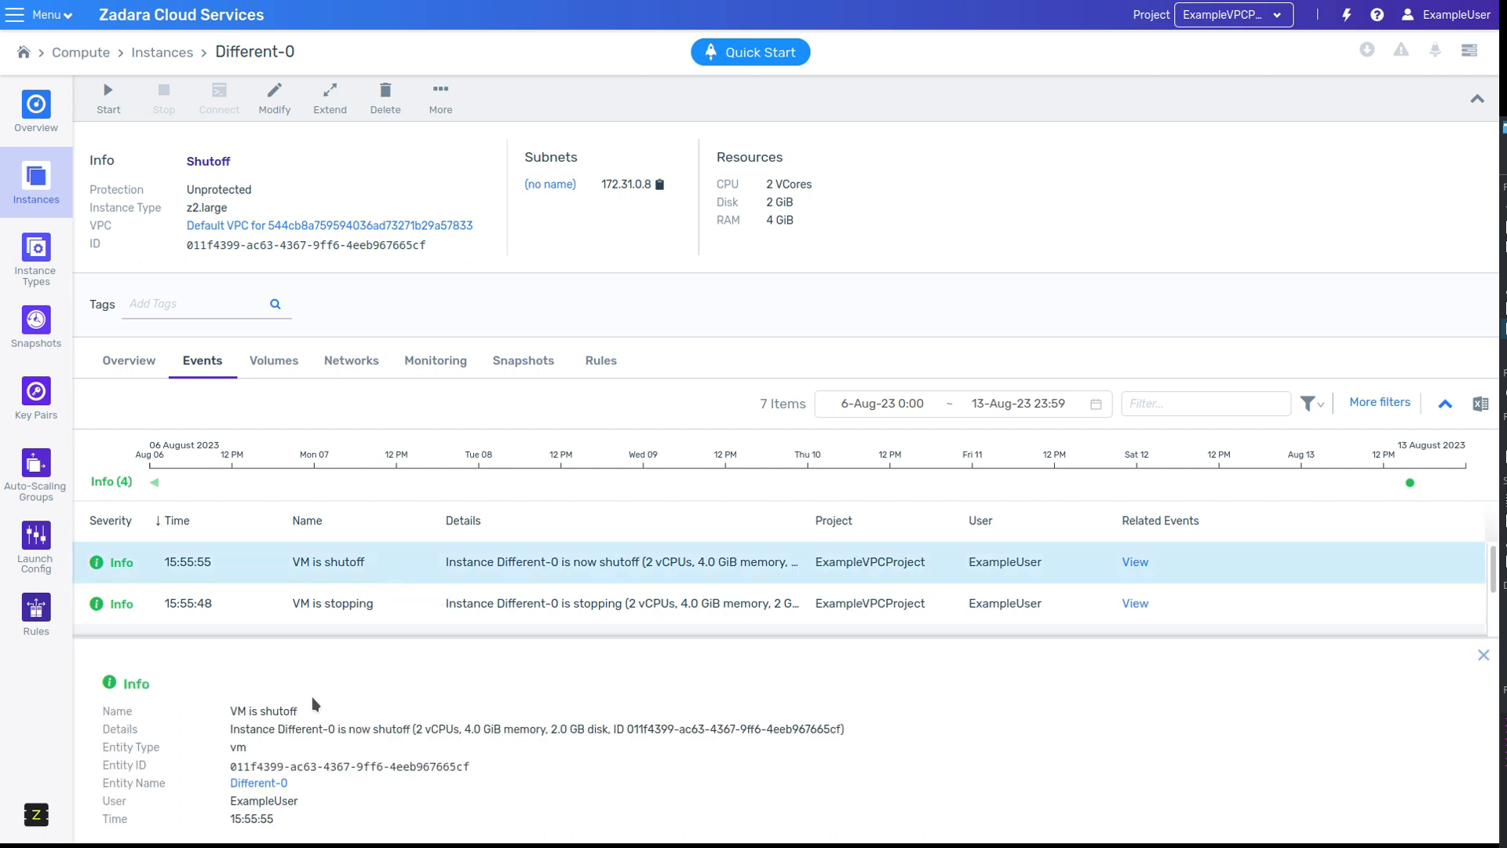
mouse_move(622, 699)
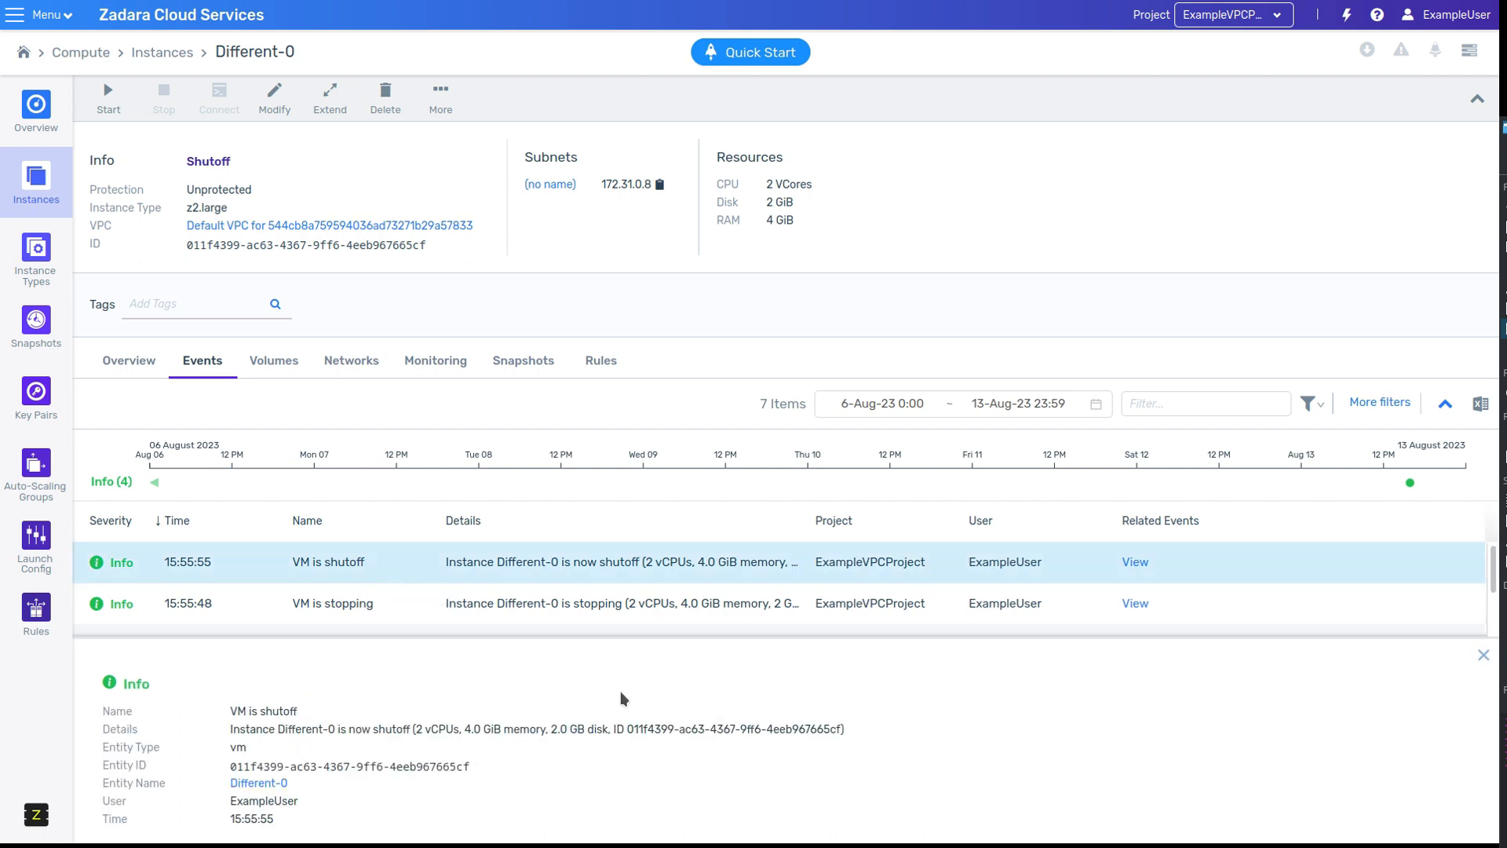
mouse_move(863, 741)
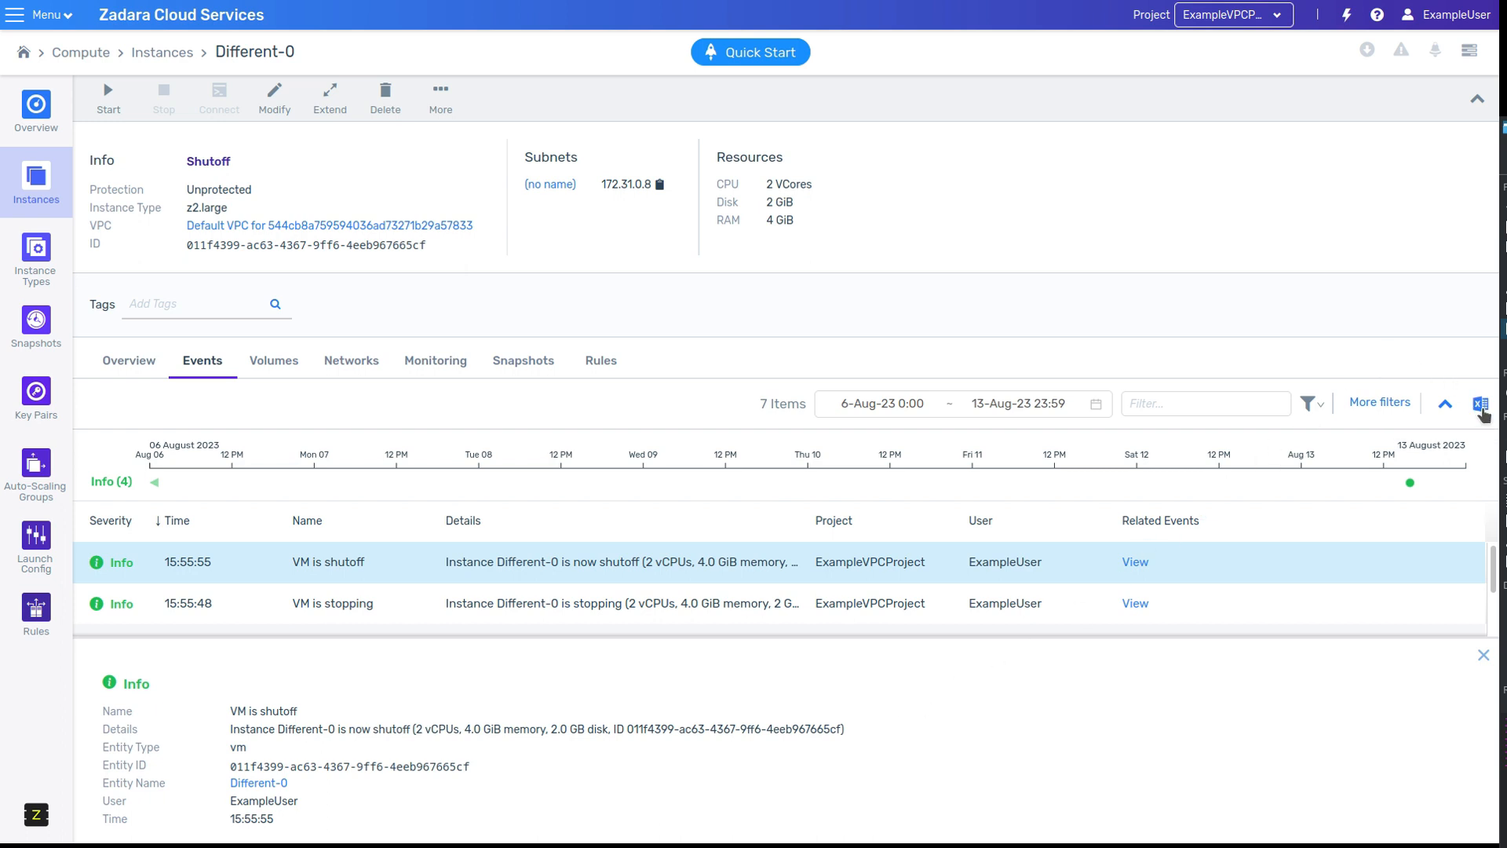
mouse_move(1480, 403)
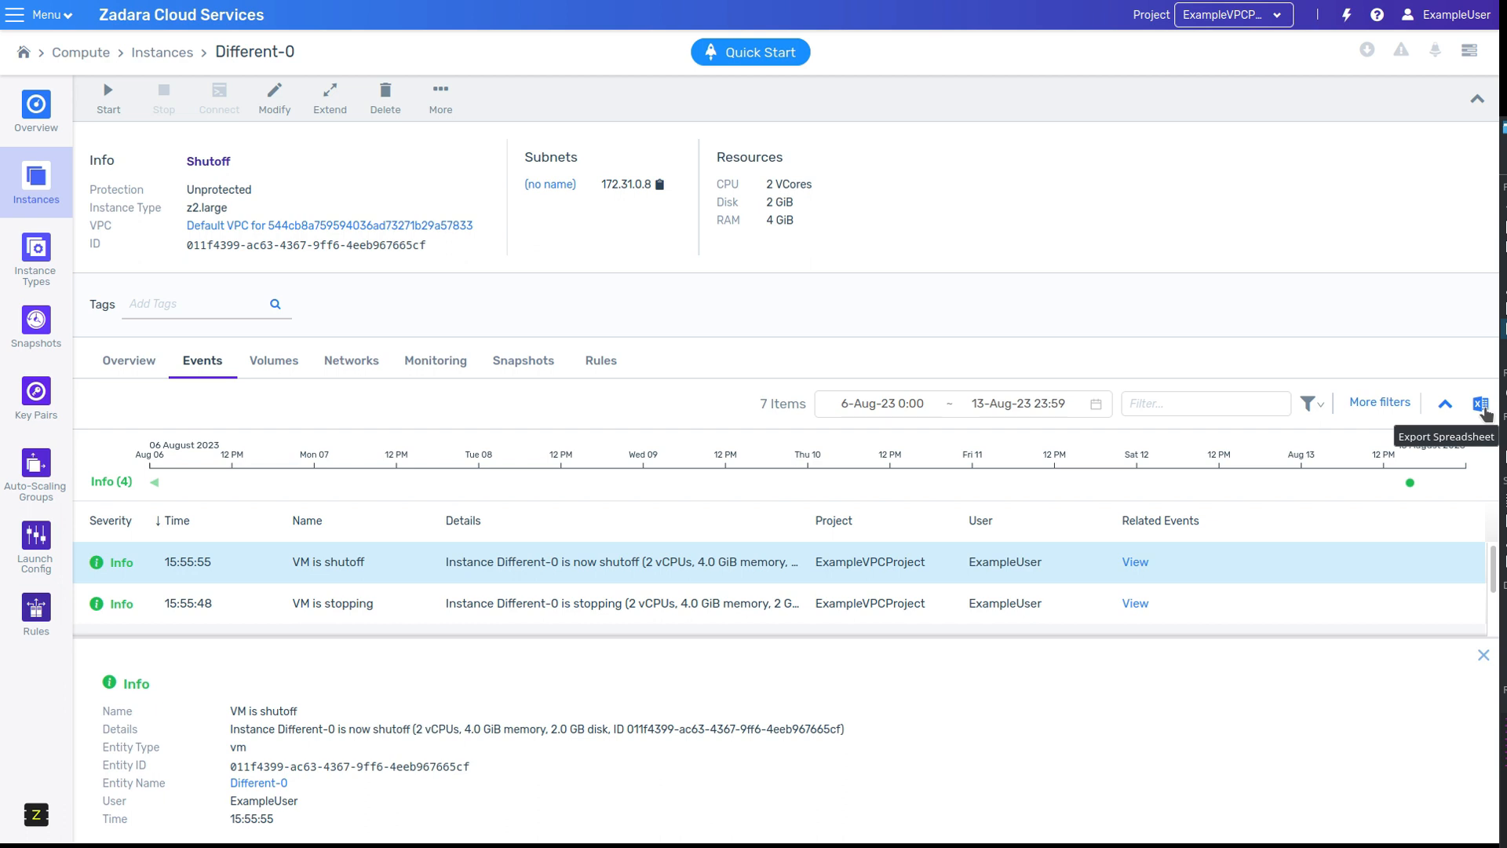
mouse_move(41, 69)
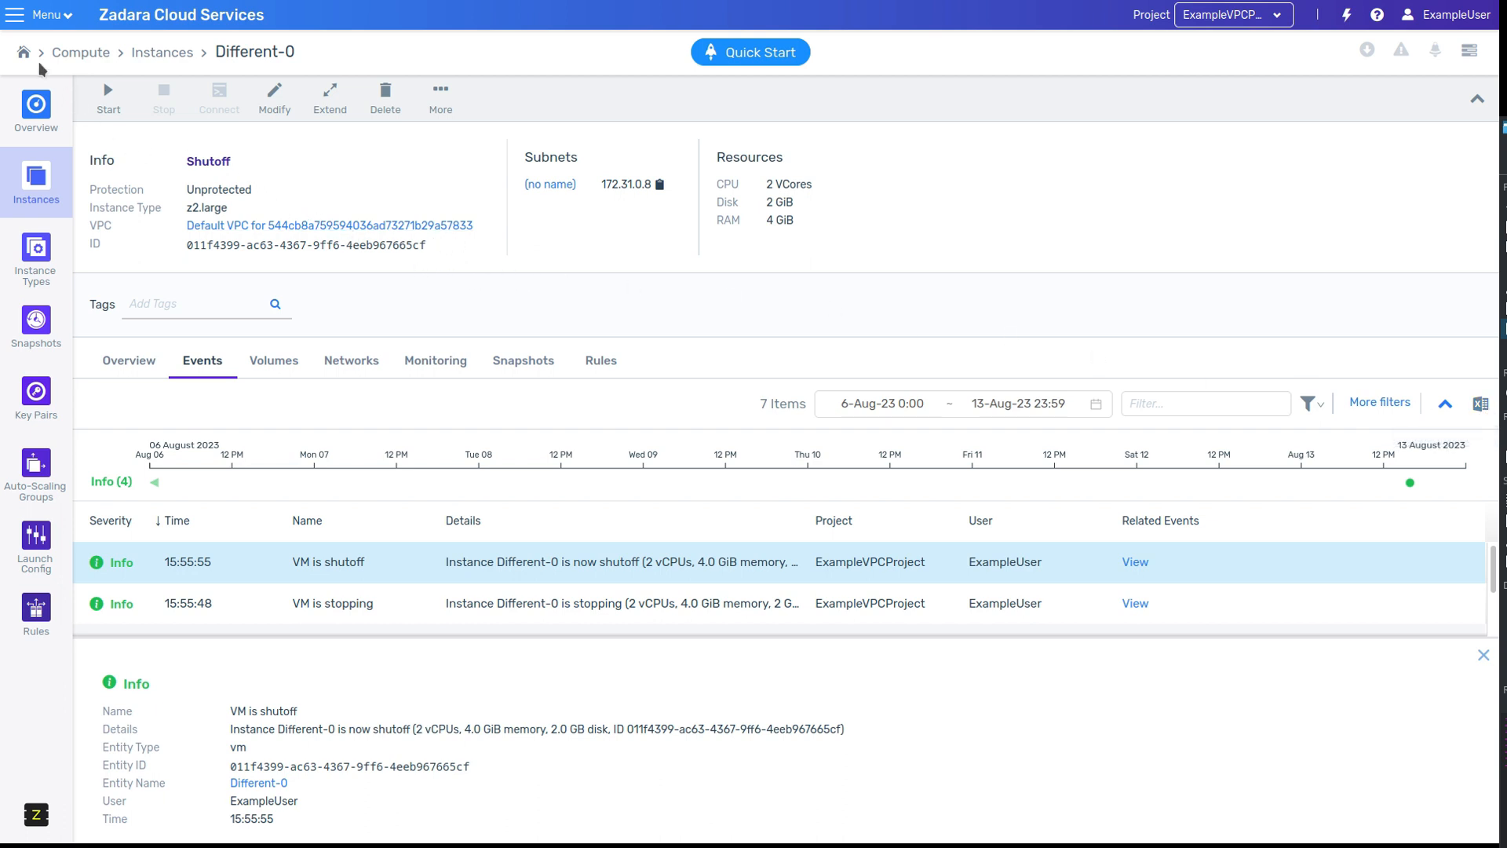
Step: Go to Monitoring > Events via the navigation menu to see the seven account-wide events
left_click(42, 14)
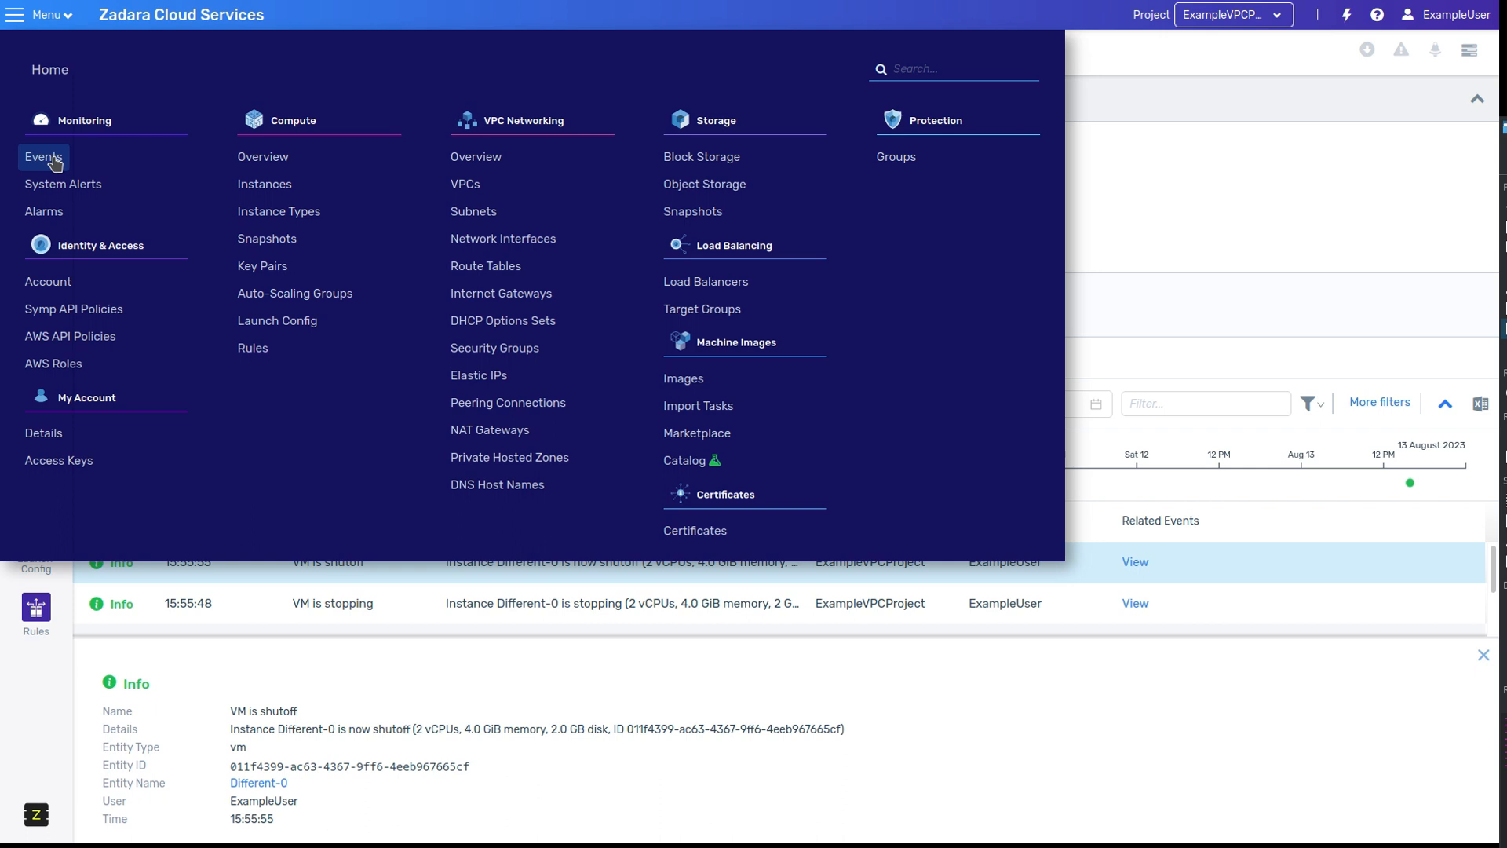
left_click(43, 157)
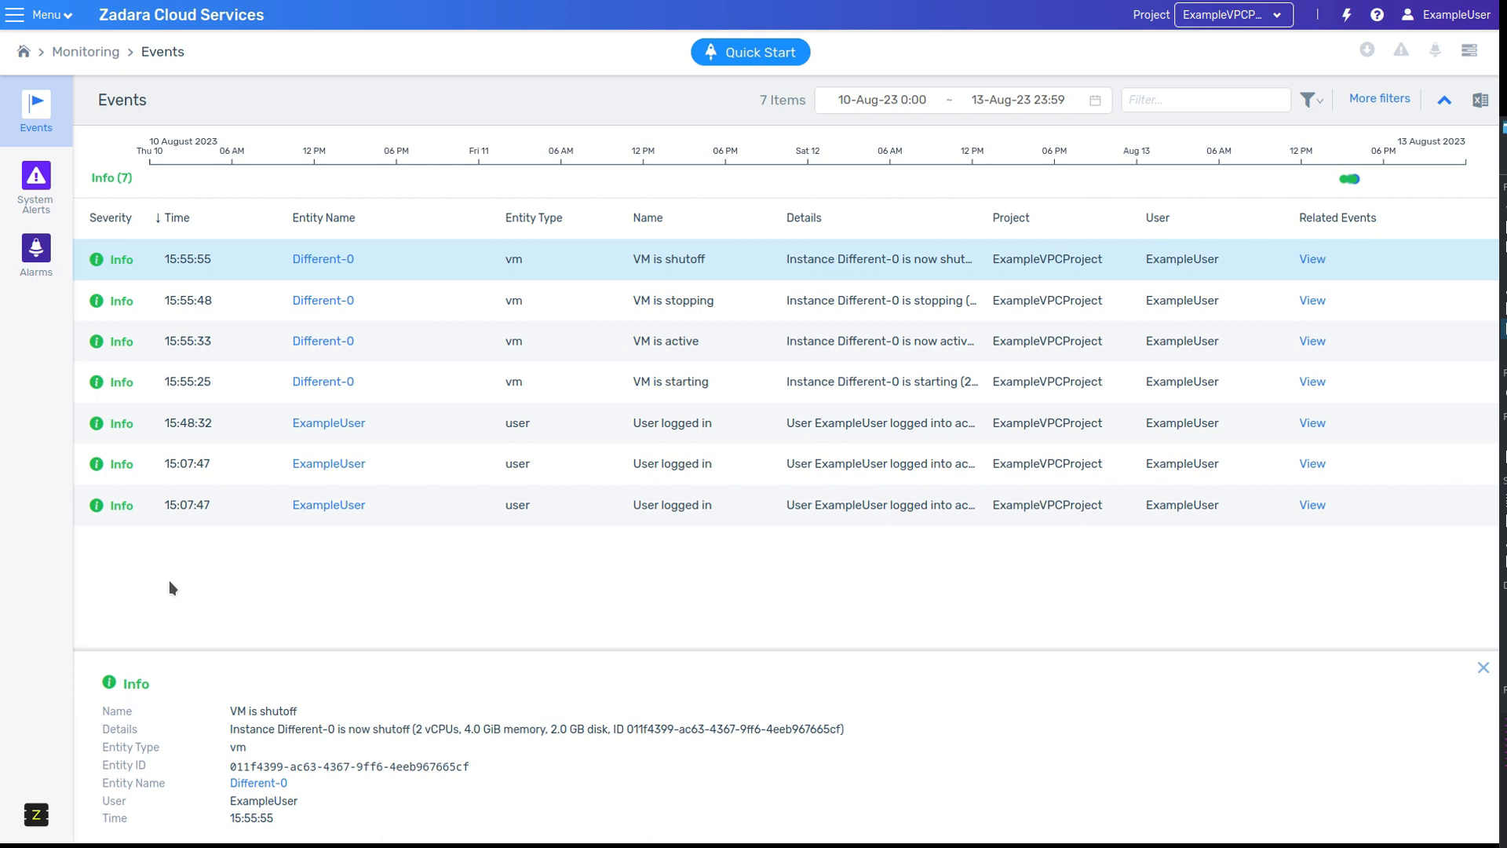
mouse_move(1009, 237)
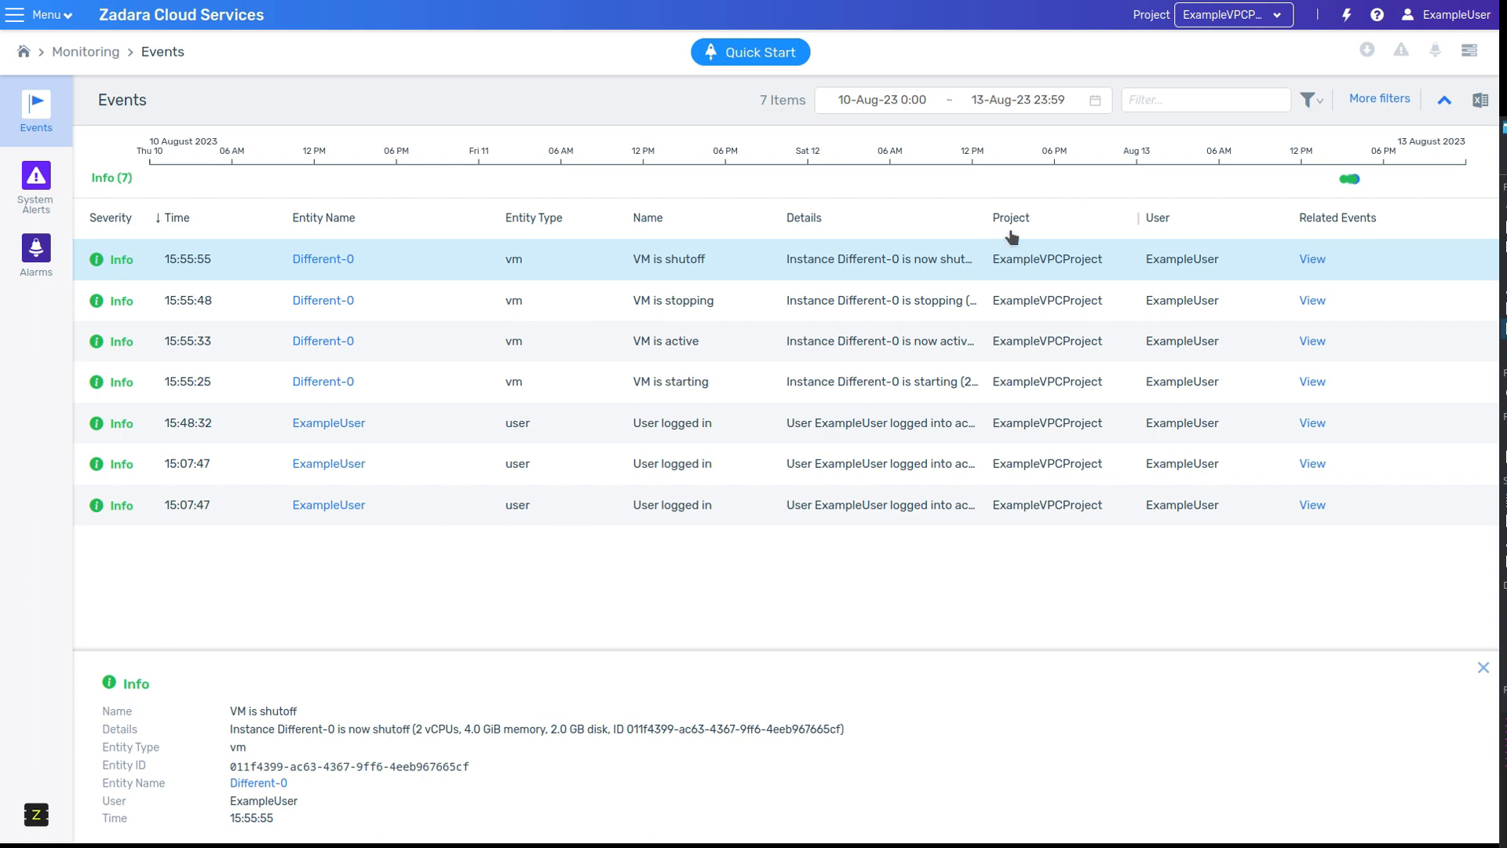
Step: Widen the events date range to start on 1 August 2023 and apply it
left_click(888, 100)
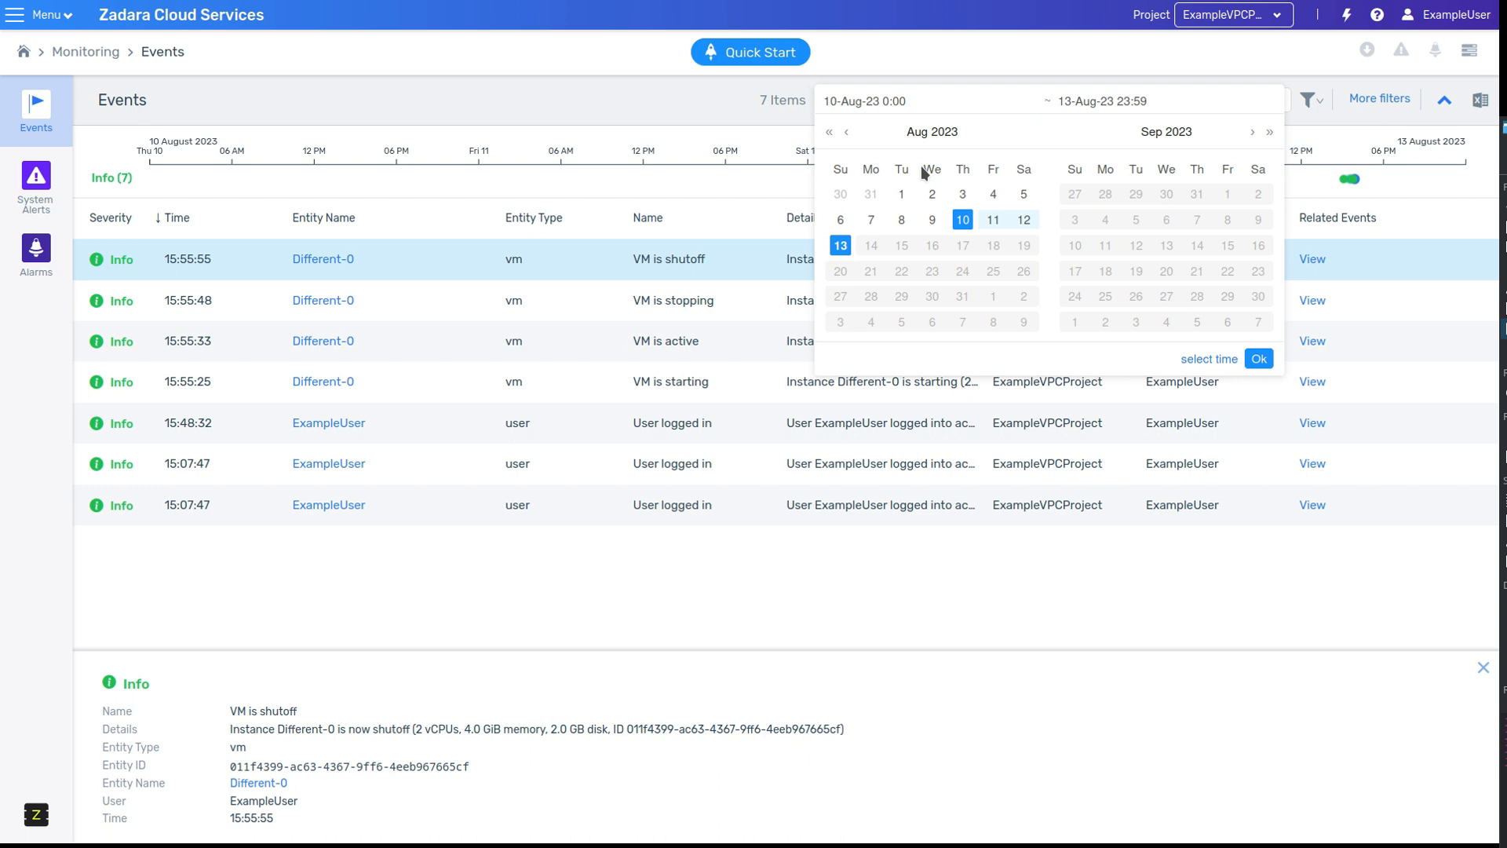
left_click(901, 193)
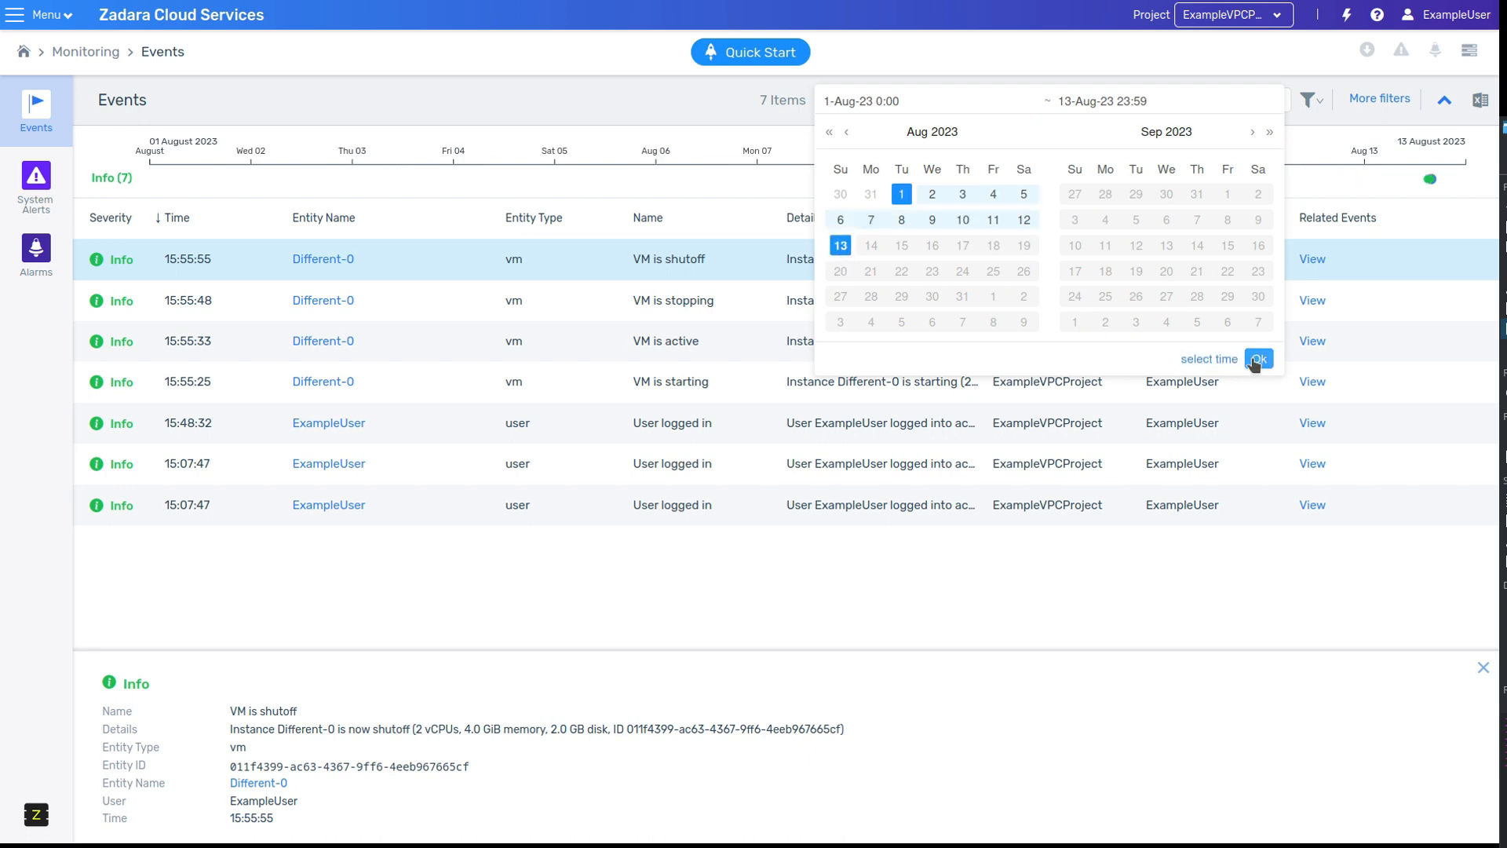
left_click(1257, 358)
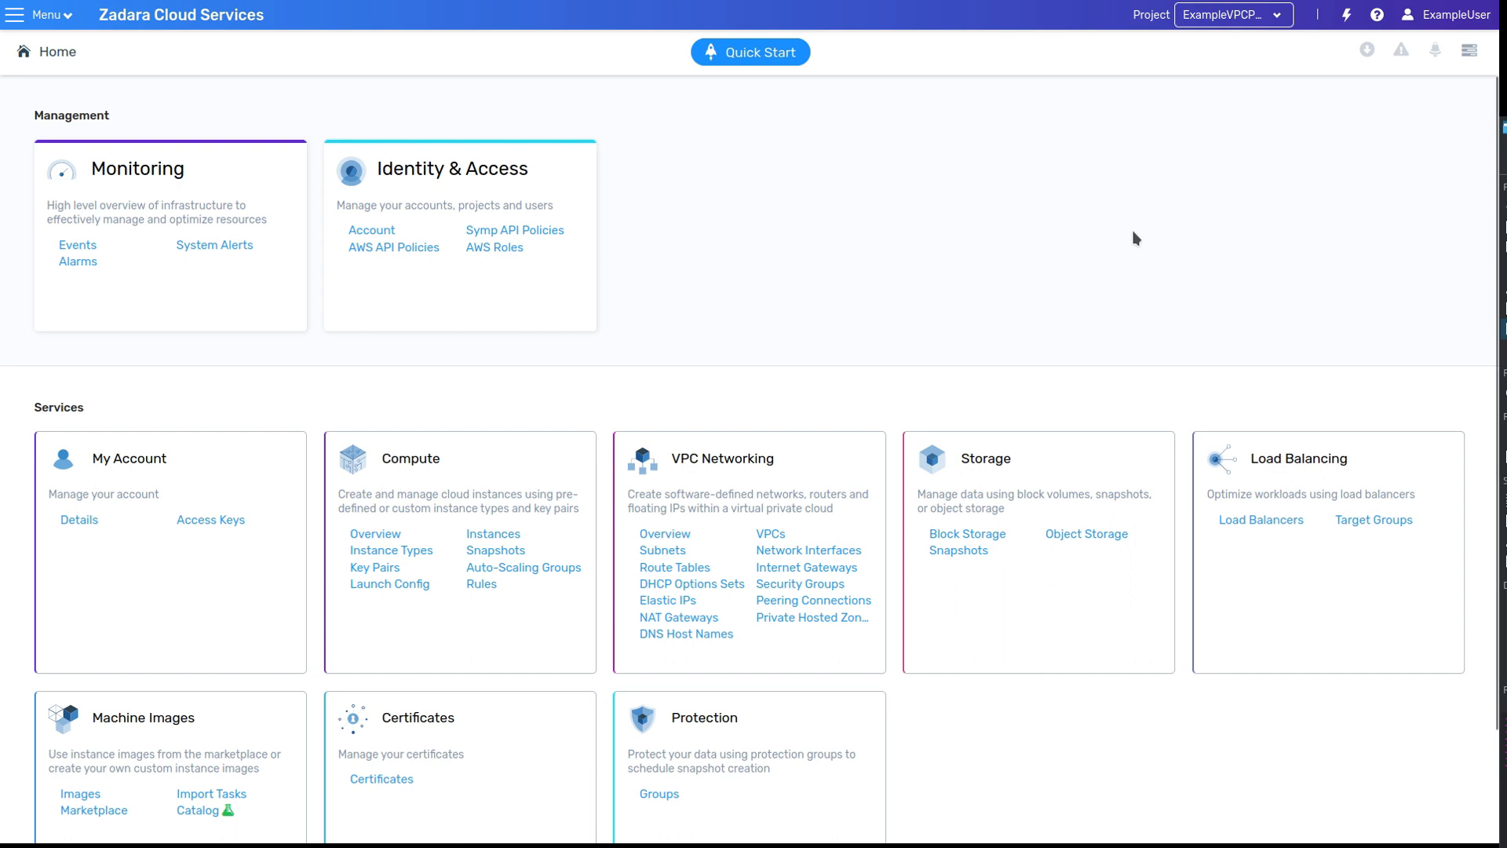
Step: Switch the console project to ExampleDVSProject from the top-bar Project dropdown
left_click(1274, 14)
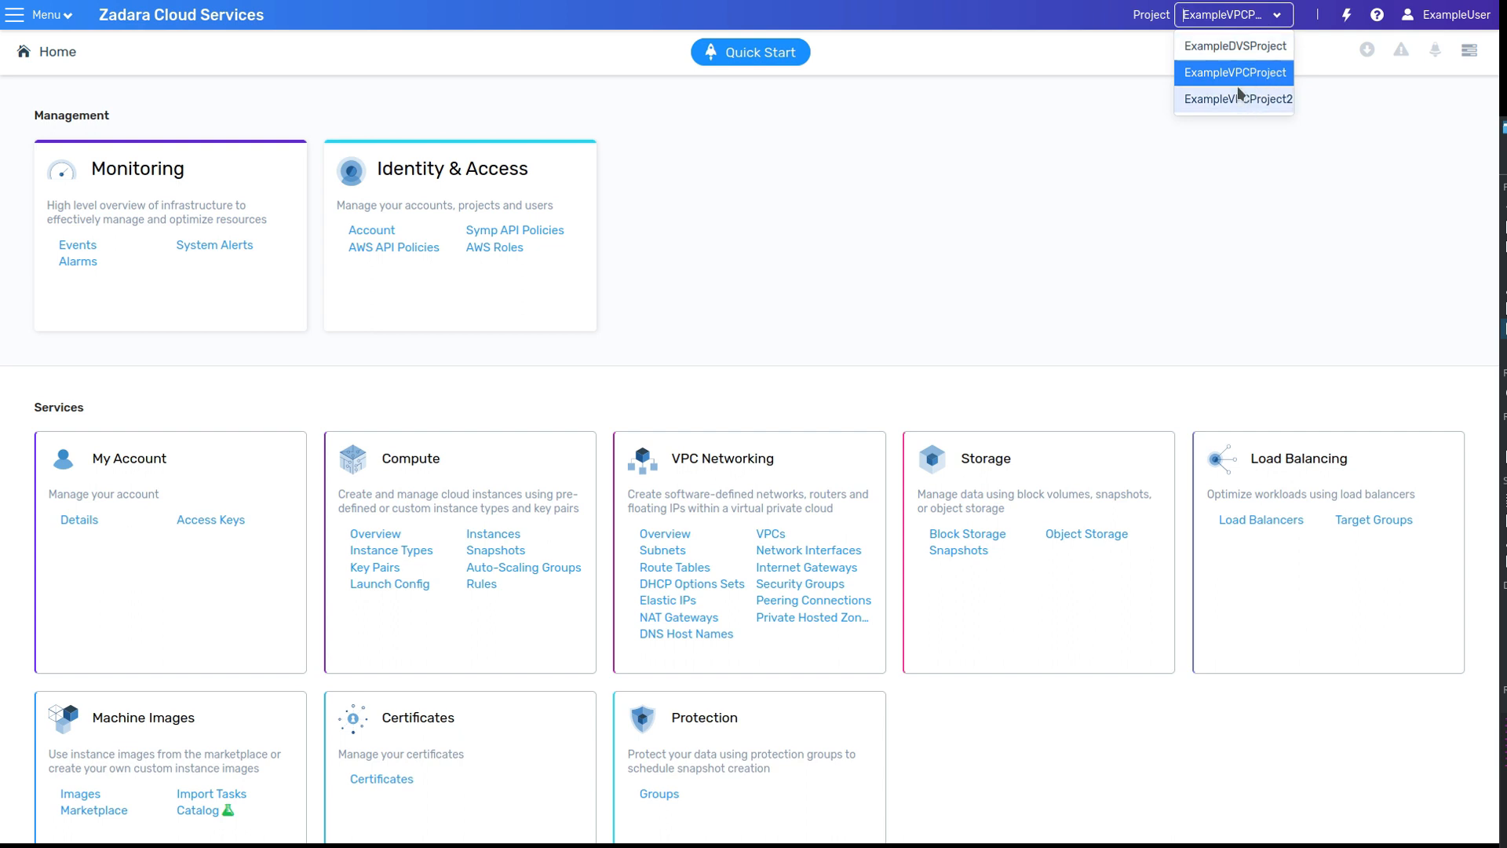
mouse_move(1238, 45)
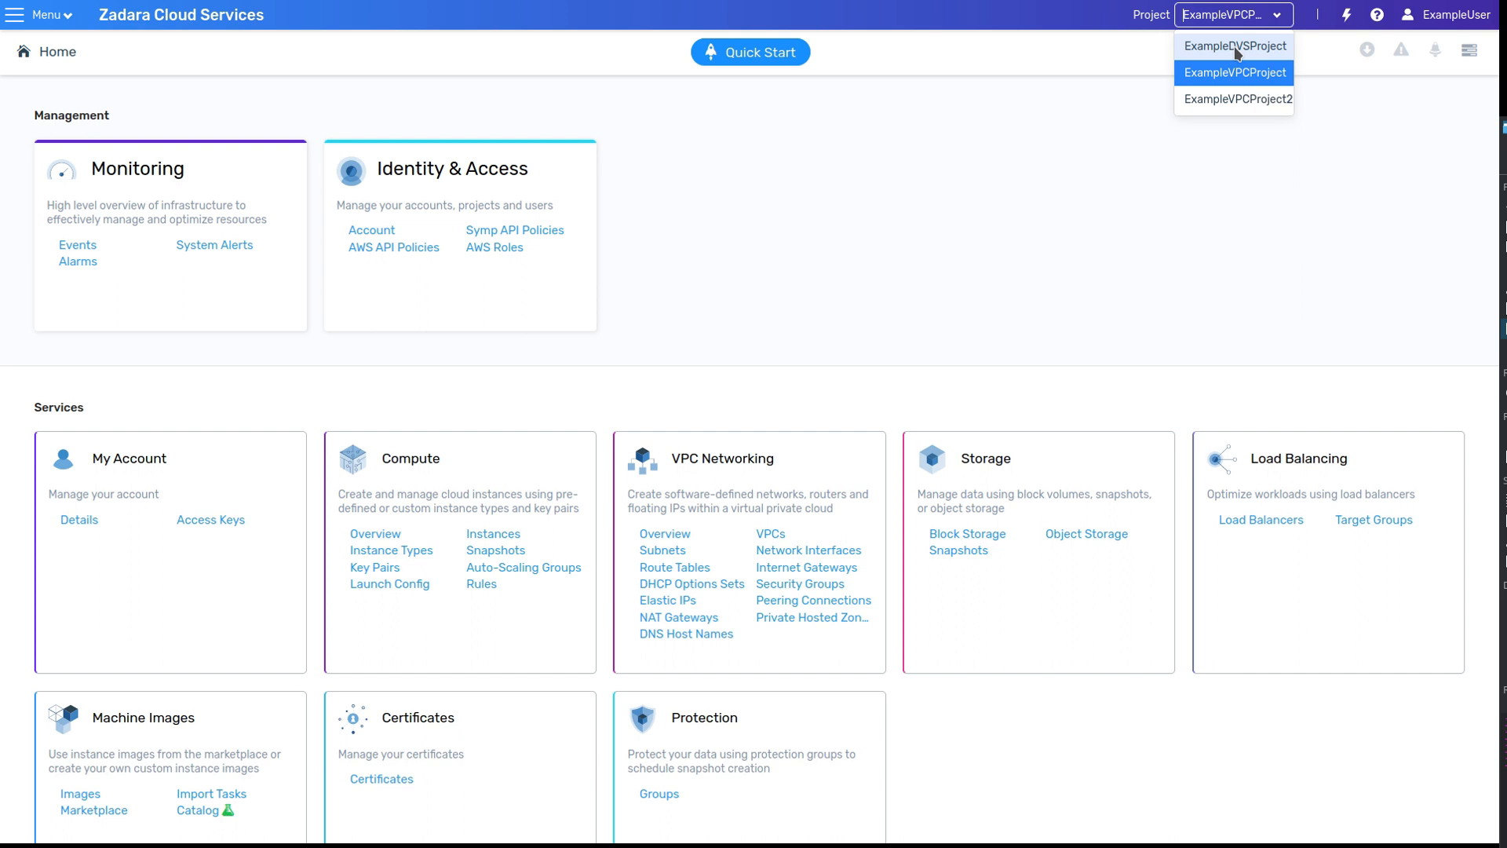
left_click(1237, 45)
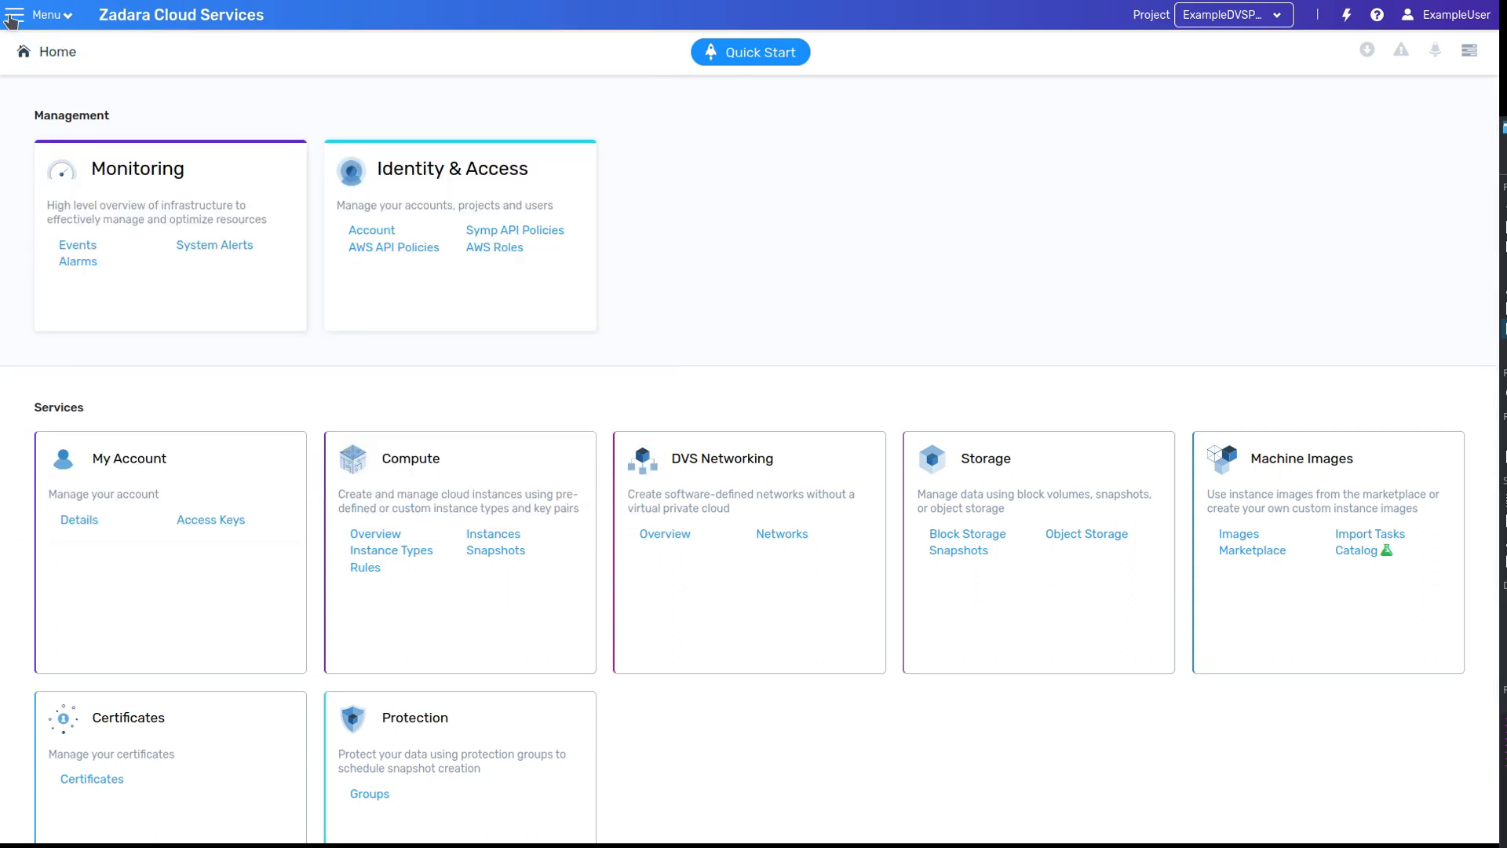
mouse_move(805, 268)
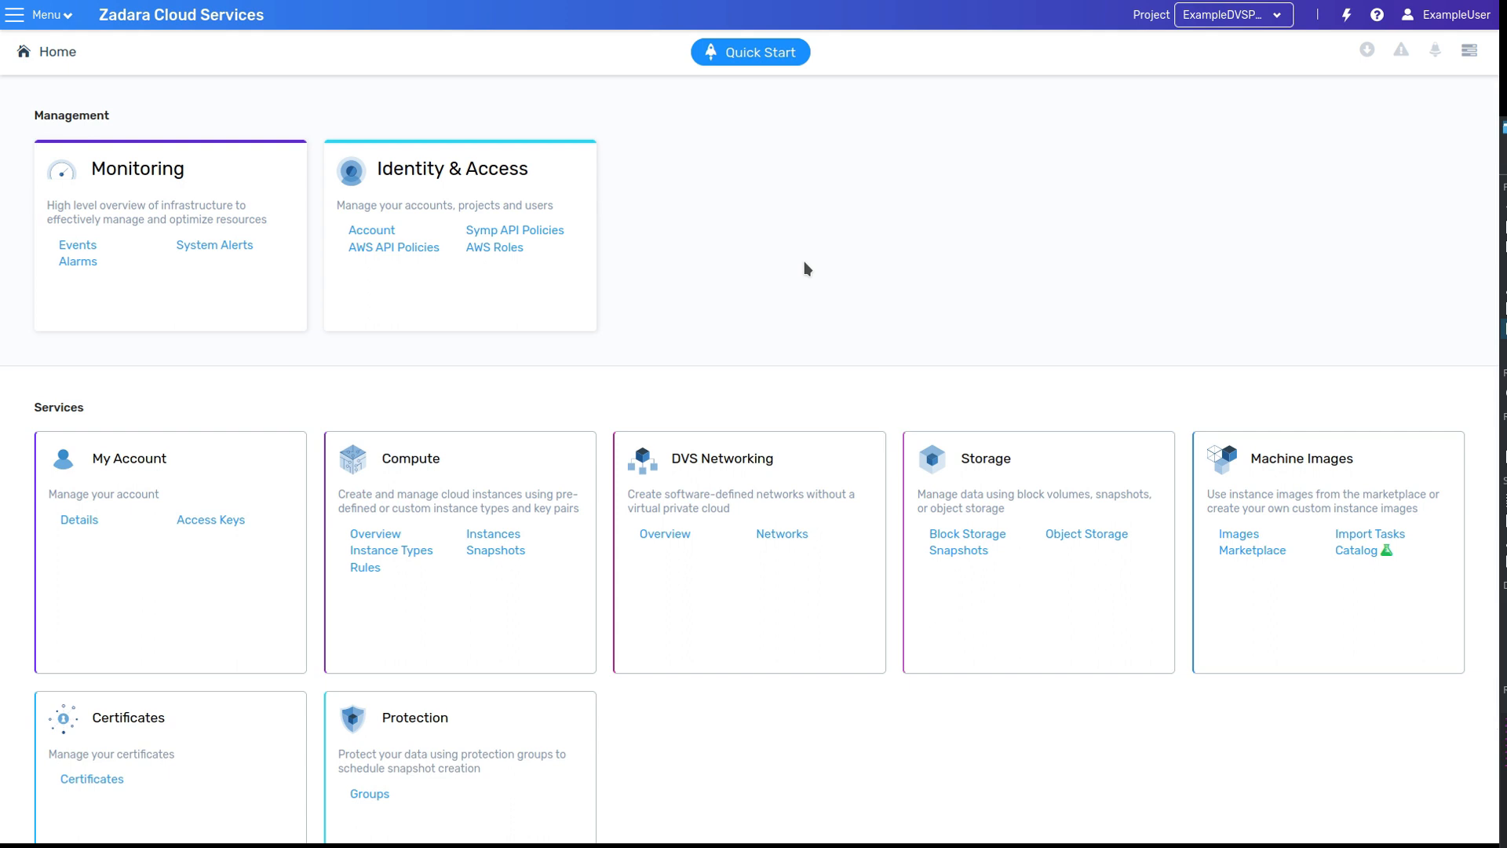
mouse_move(492, 539)
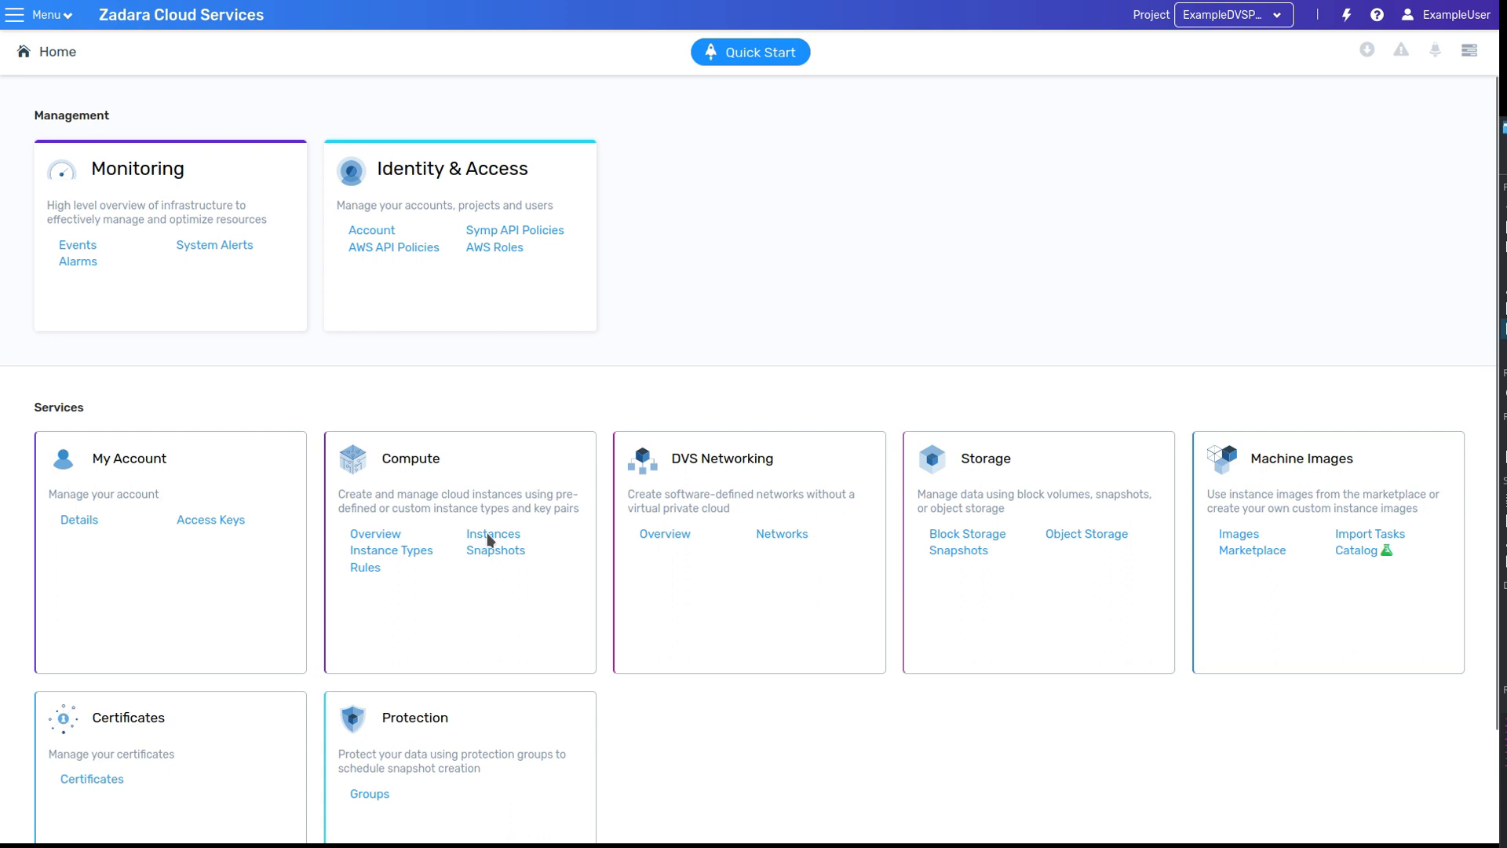
Step: Show Compute Instances, switch back to ExampleVPCProject, and bring up the help menu
left_click(493, 533)
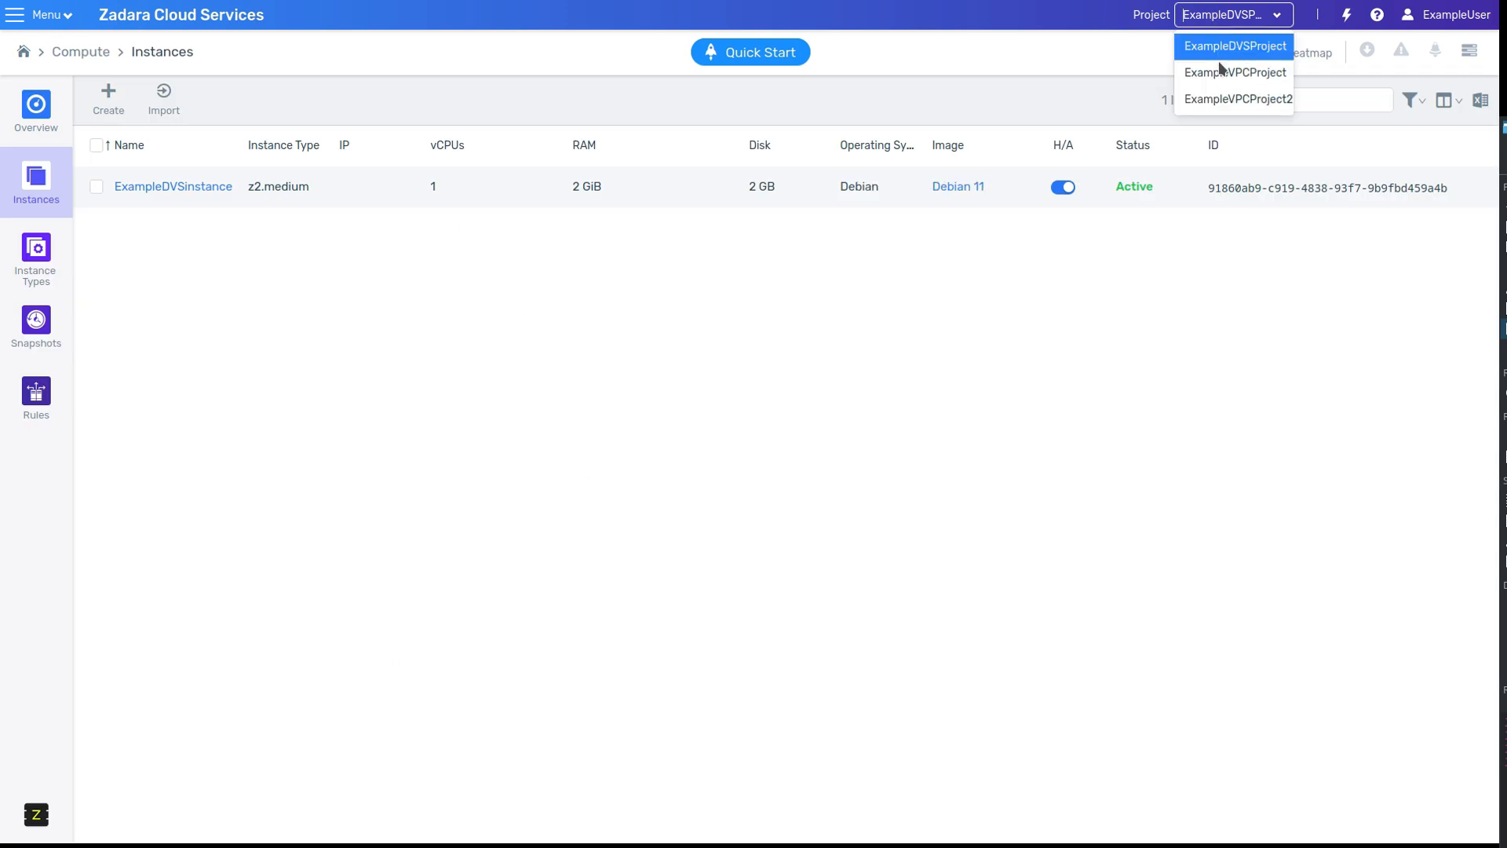
left_click(1235, 73)
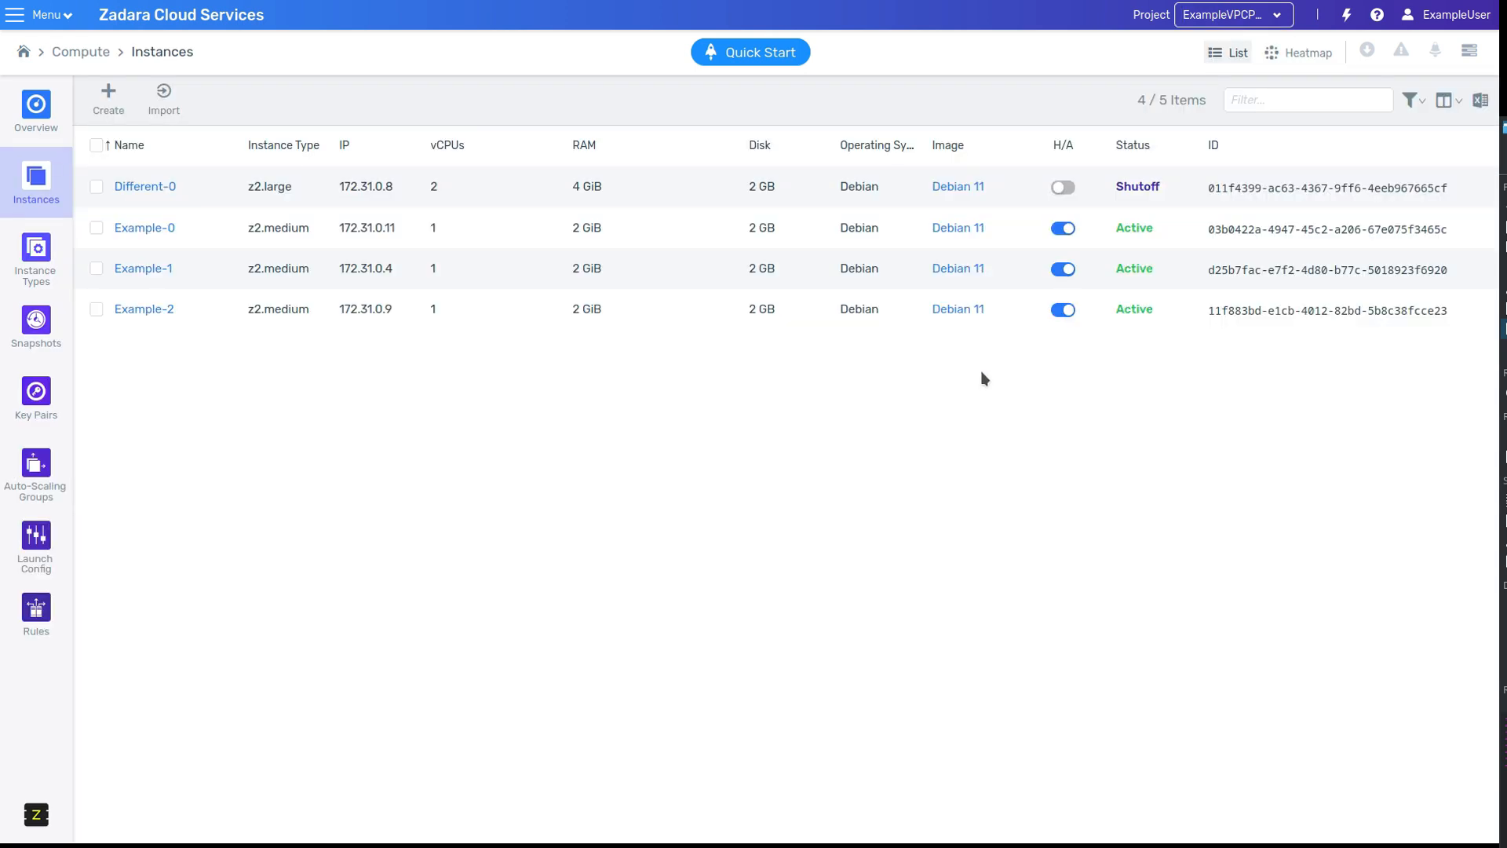
mouse_move(984, 416)
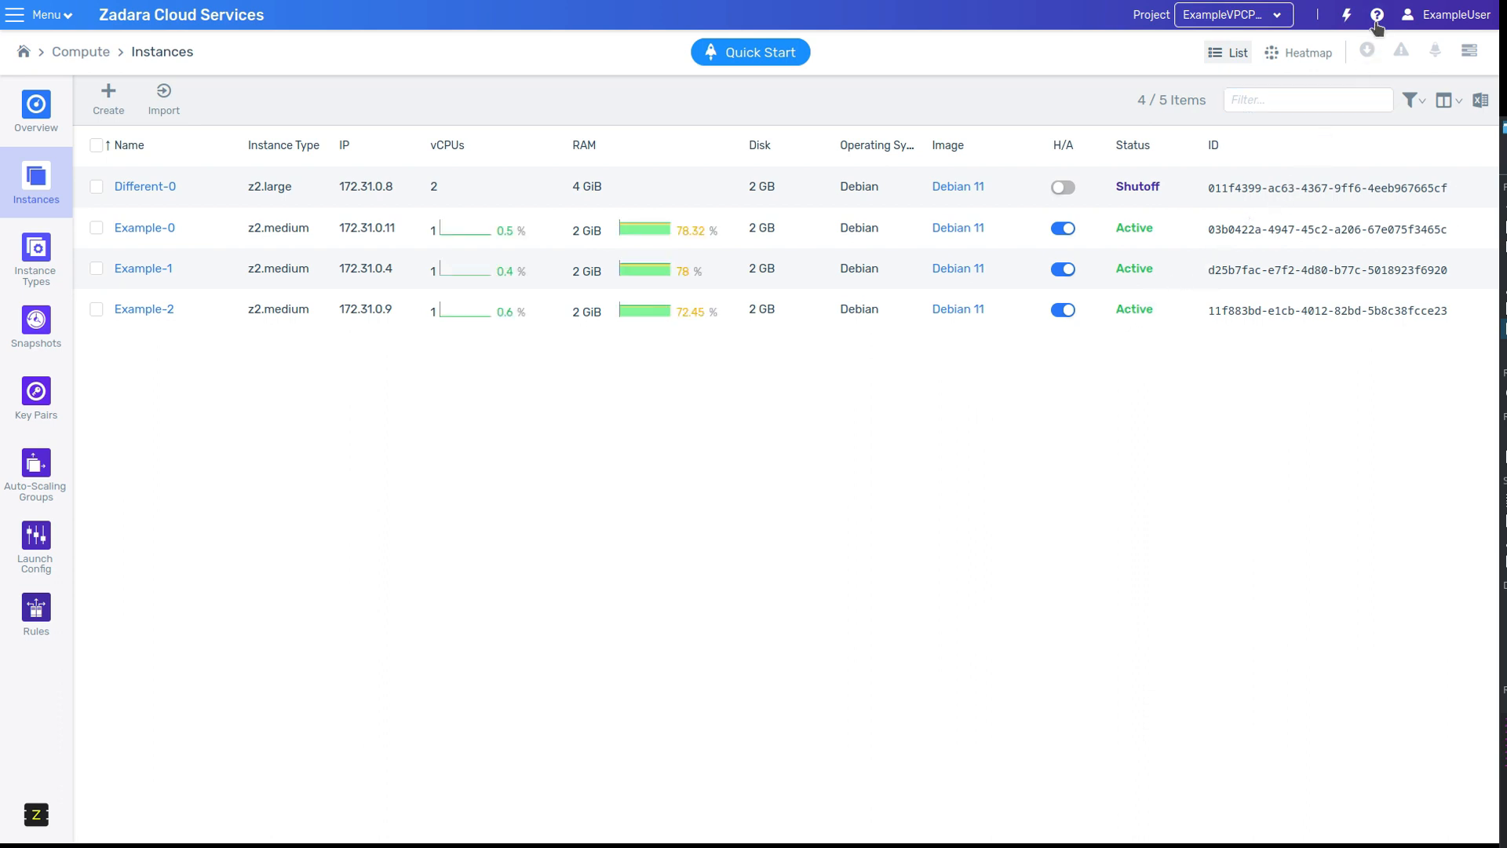
left_click(1376, 14)
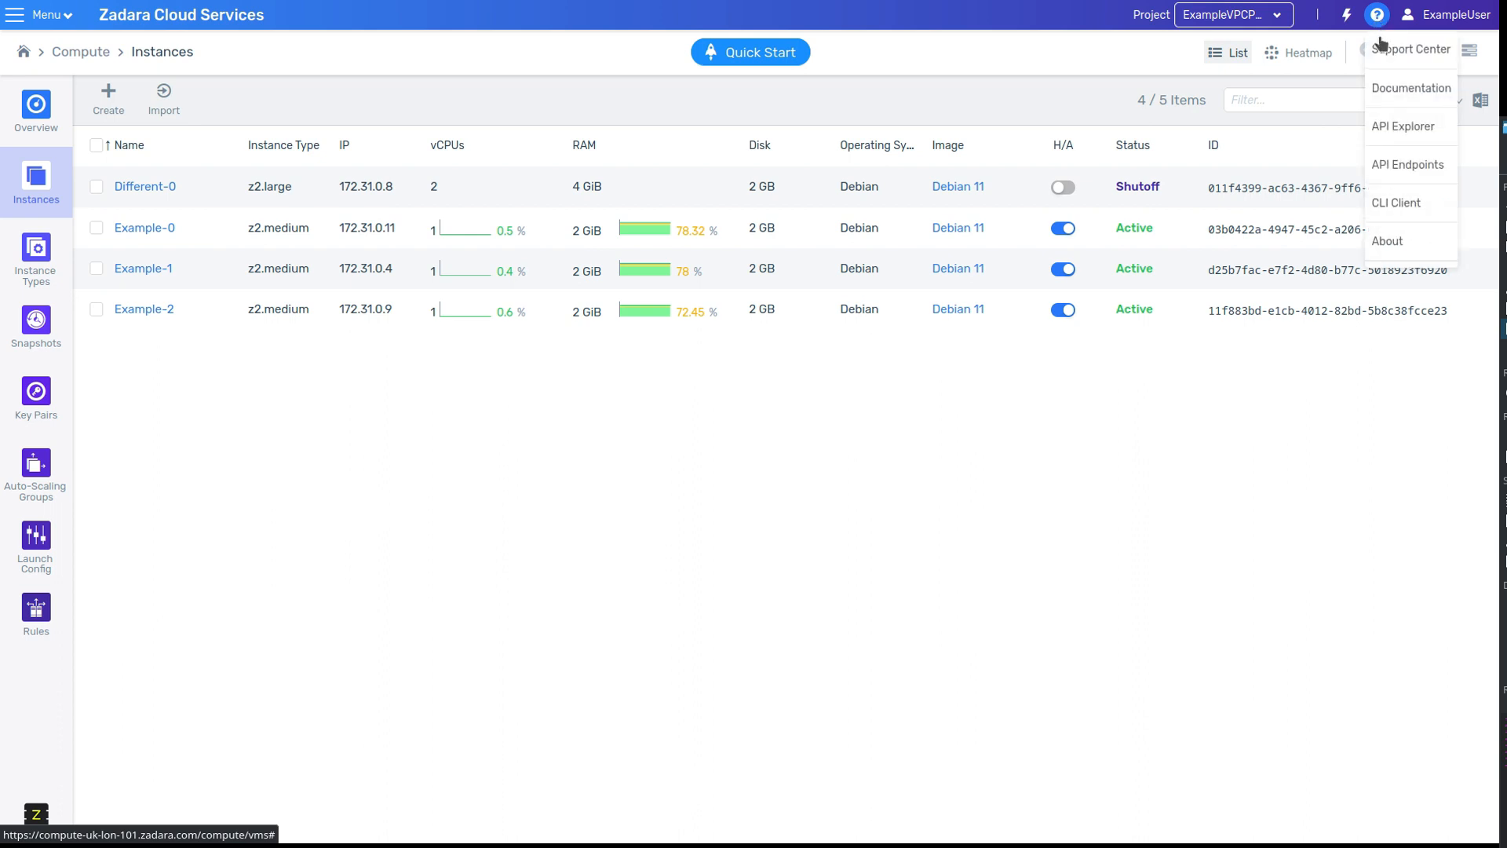